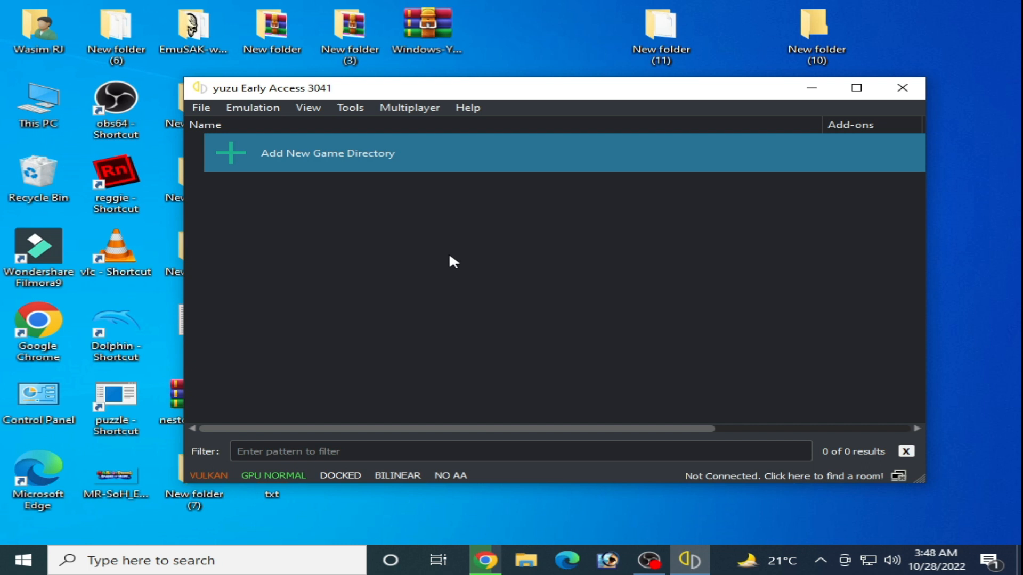
mouse_move(509, 271)
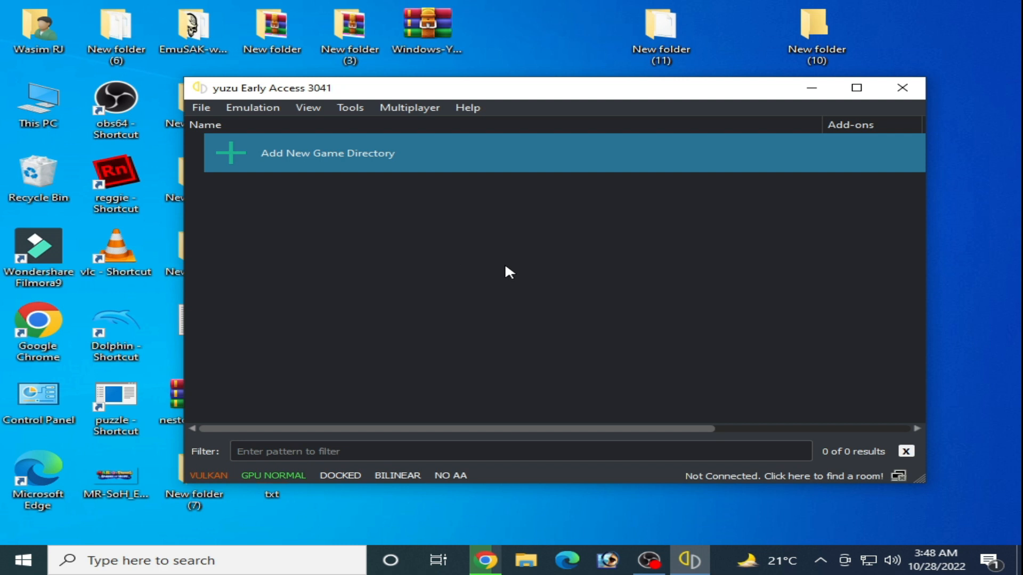
mouse_move(475, 249)
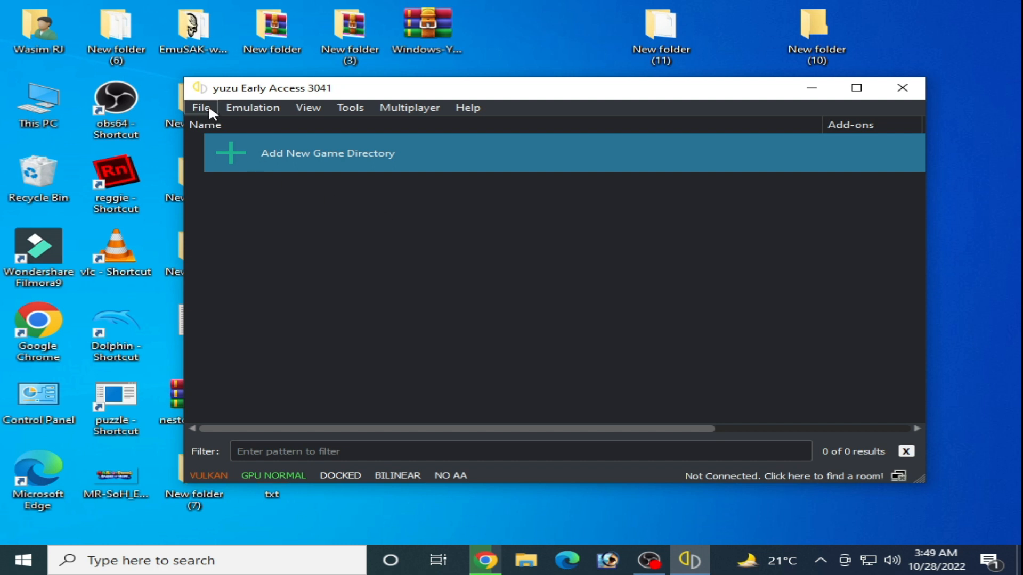
Load the Mario + Rabbids Sparks of Hope NSP via File > Load File; yuzu hangs
left_click(201, 106)
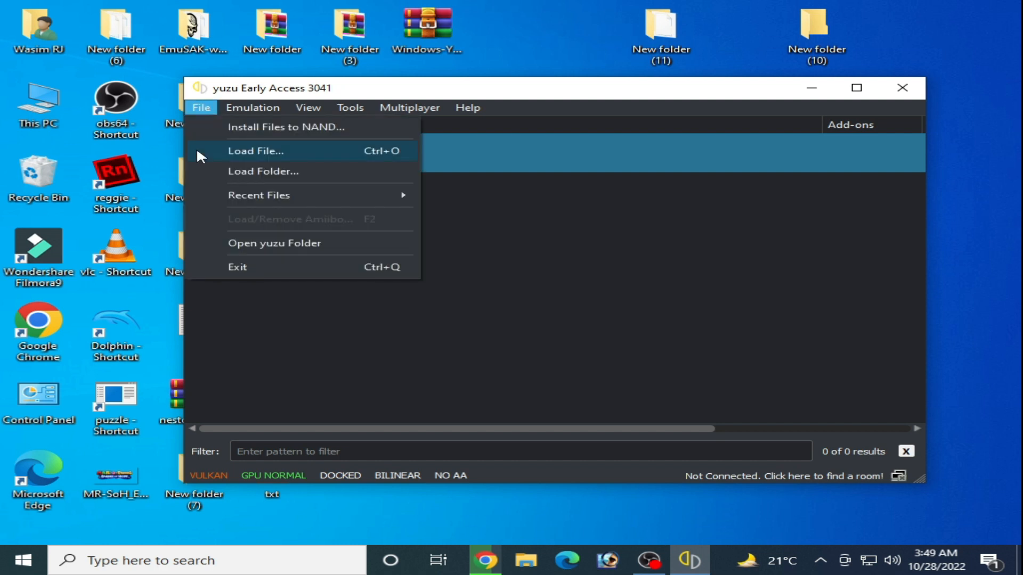
left_click(255, 150)
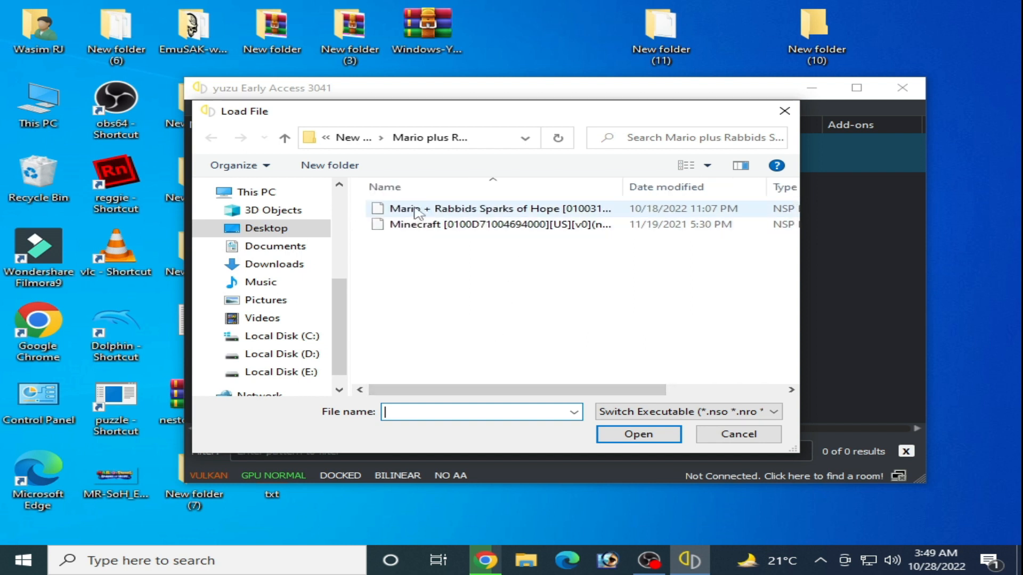
left_click(487, 208)
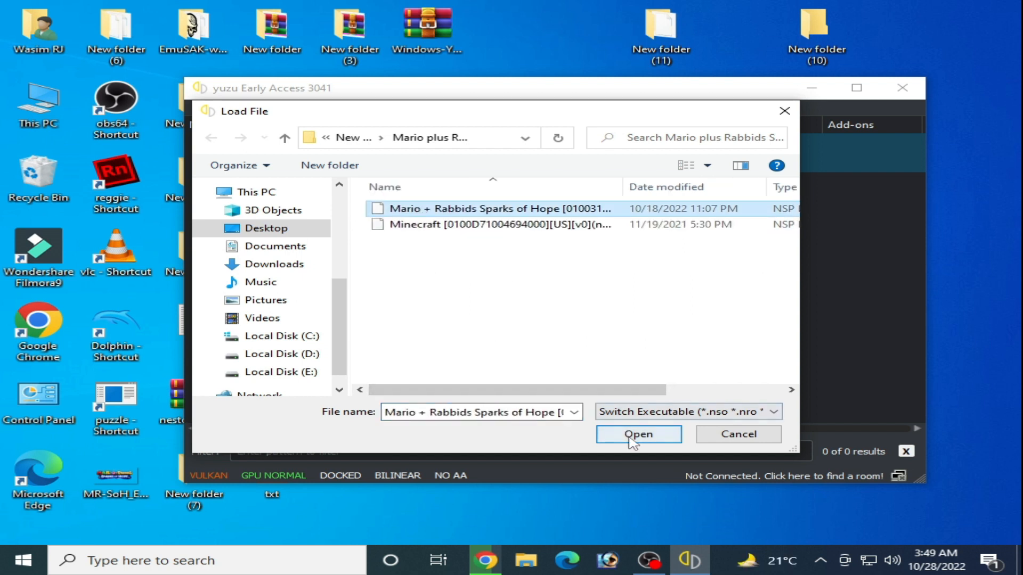
left_click(638, 433)
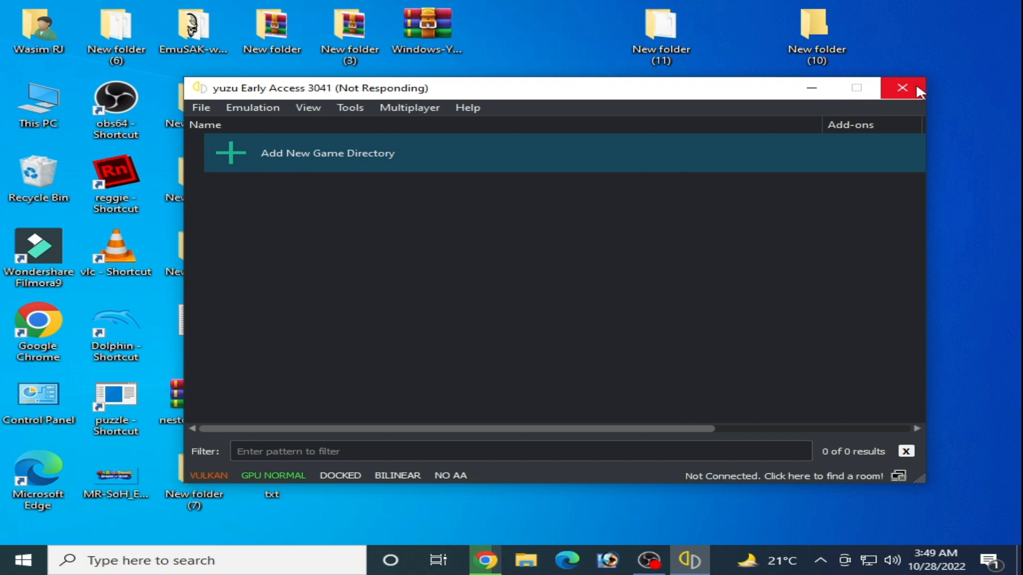
Close the hung window, relaunch yuzu and load the Minecraft NSP
left_click(903, 88)
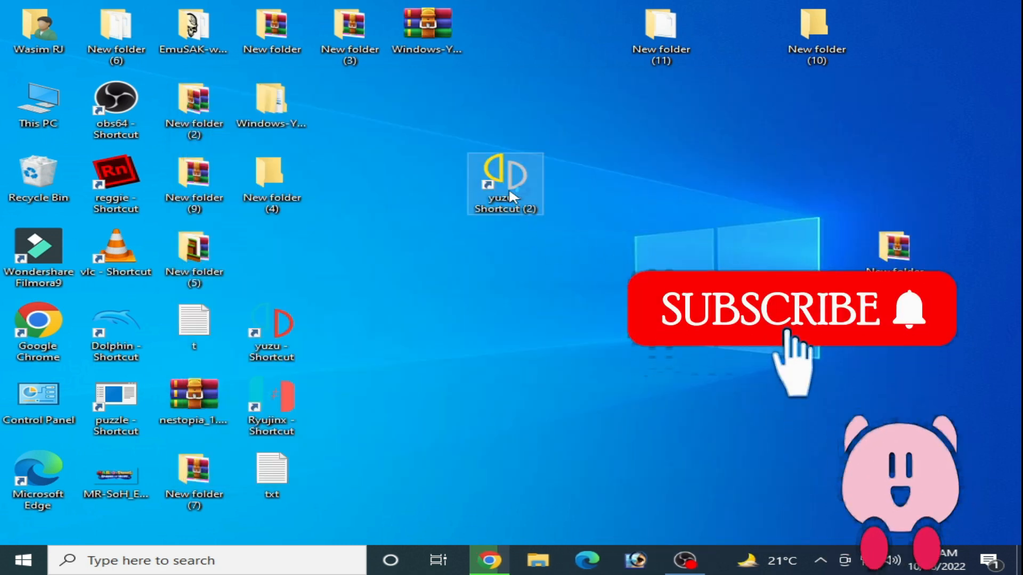
double_click(505, 183)
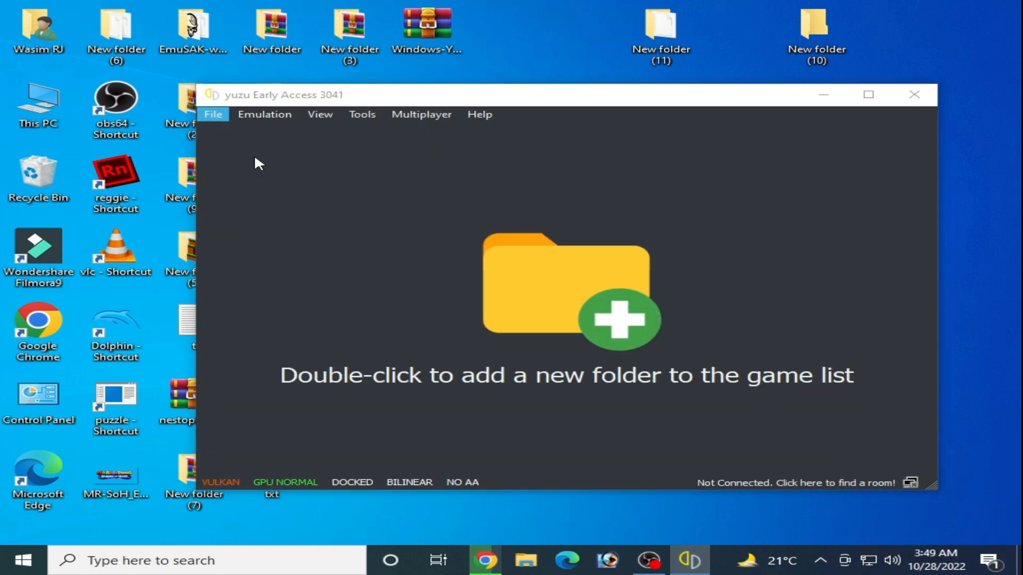
left_click(213, 114)
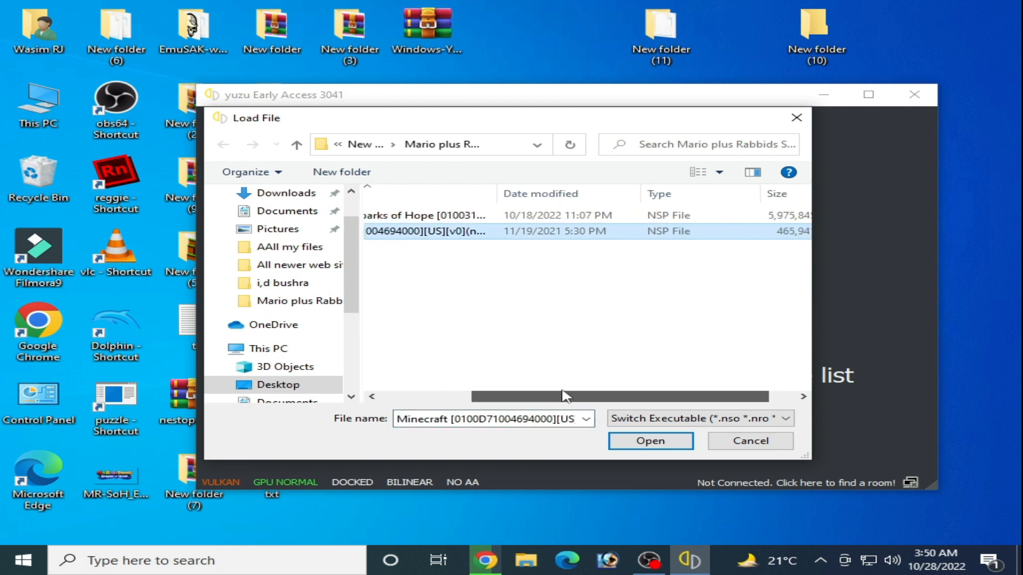
left_click(750, 441)
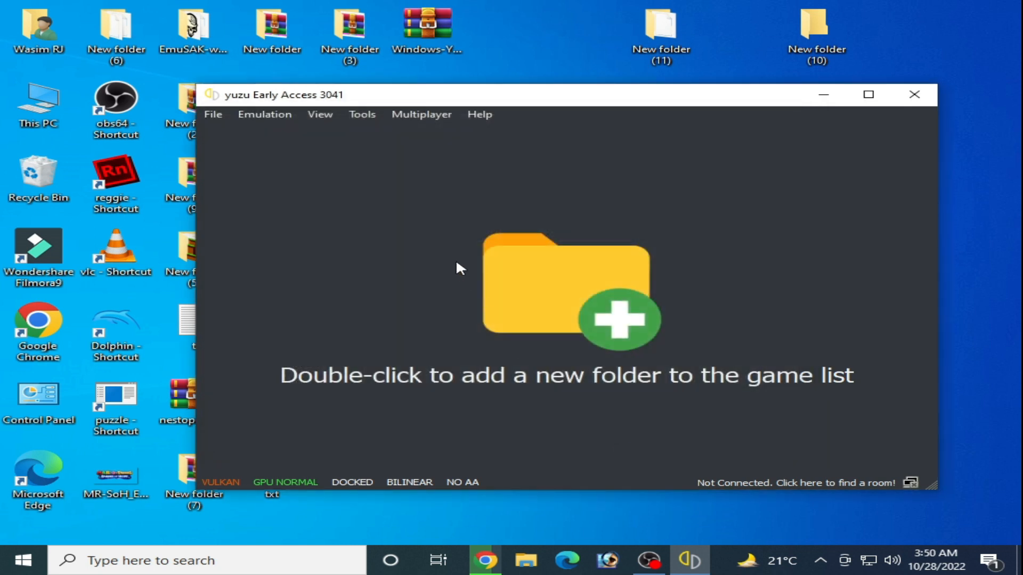
double_click(566, 286)
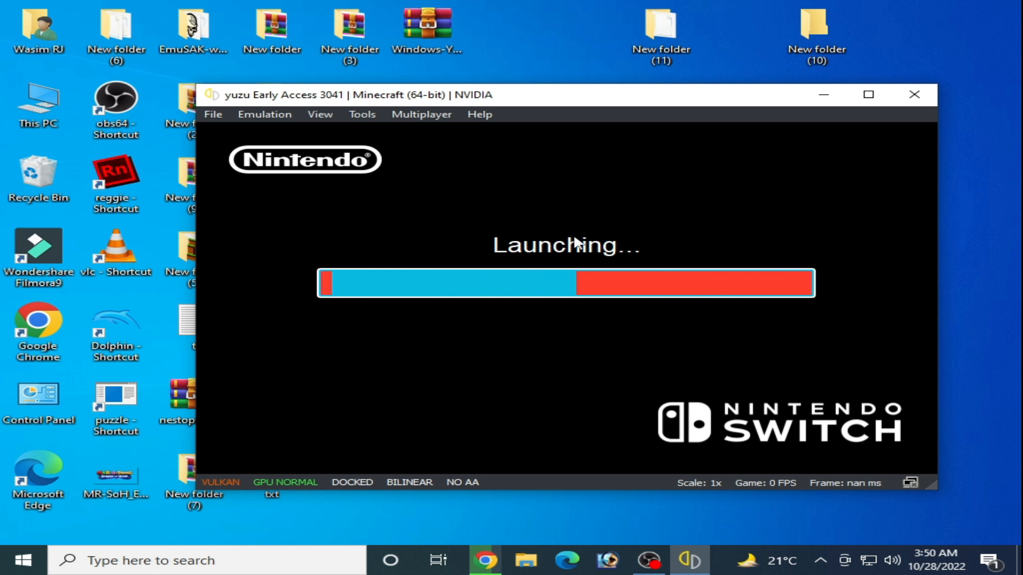
Close yuzu while Minecraft is launching and confirm with Yes
left_click(914, 94)
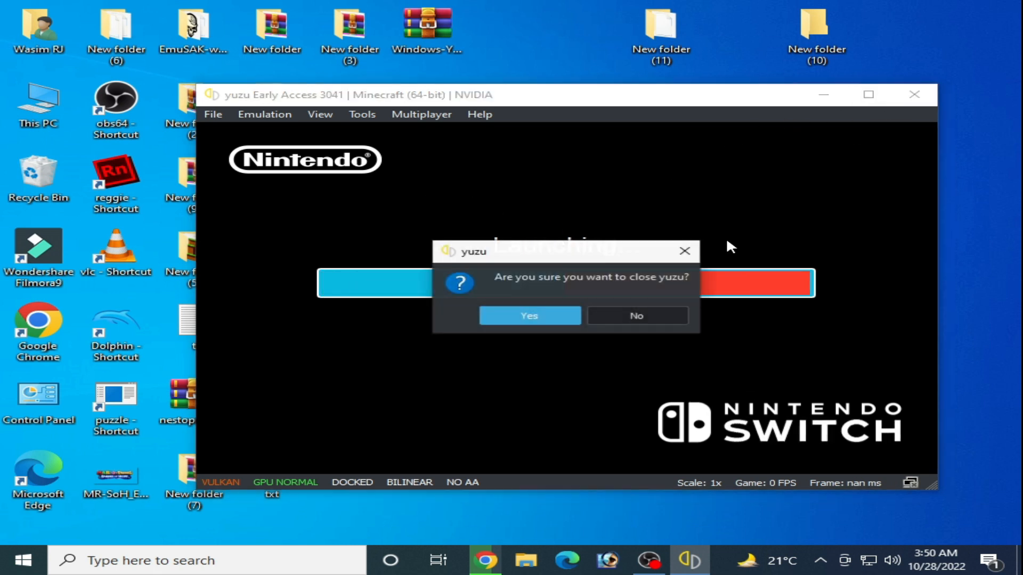
left_click(528, 316)
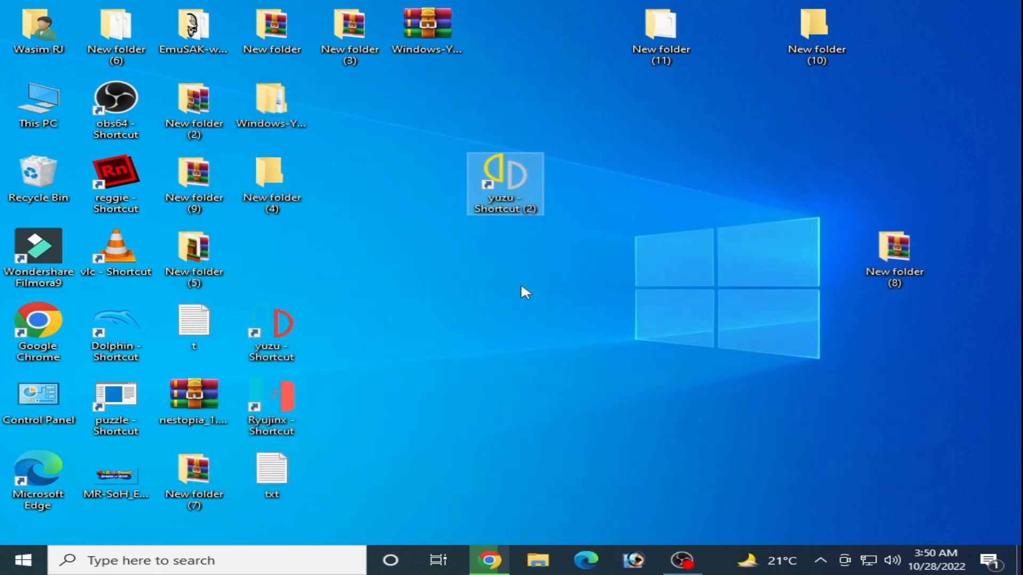
Relaunch yuzu and bring up the Load File browser showing the Mario + Rabbids folder
double_click(503, 182)
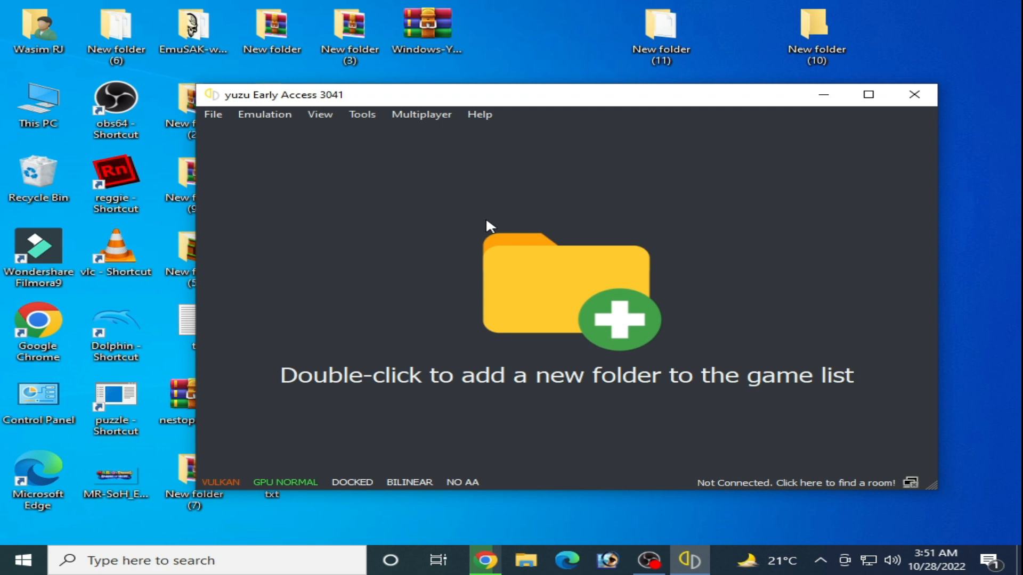
mouse_move(620, 215)
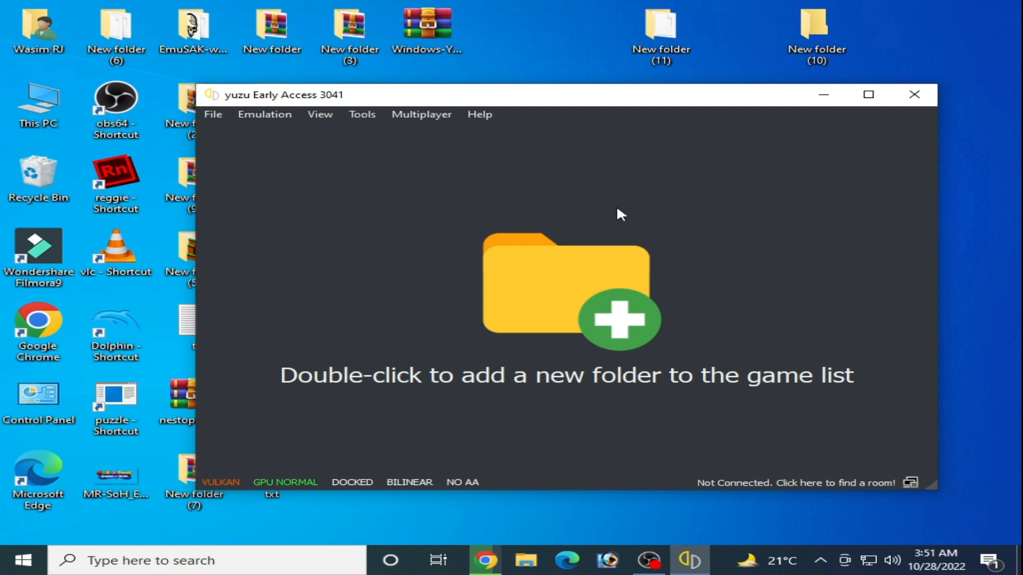
mouse_move(574, 211)
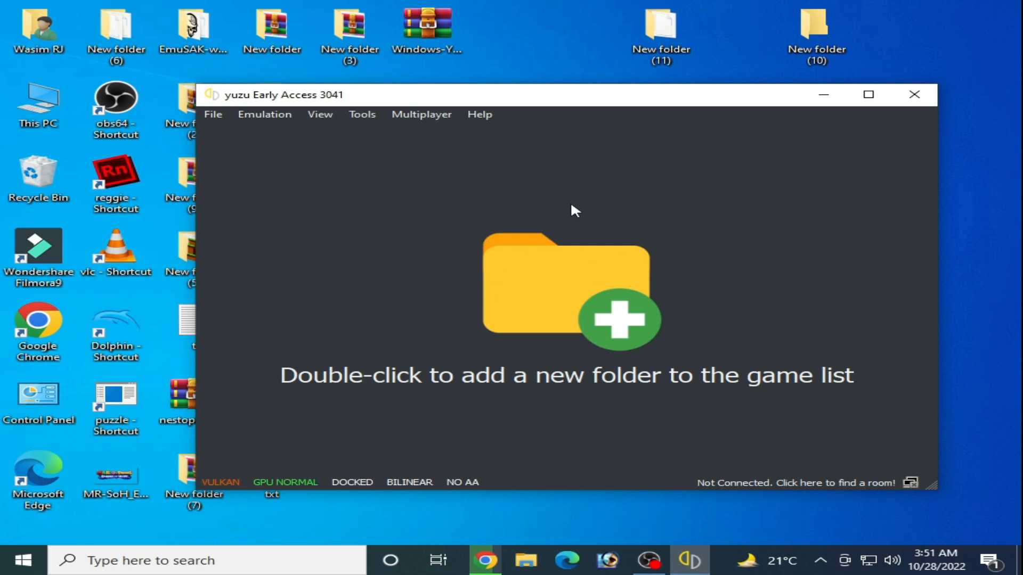
mouse_move(402, 213)
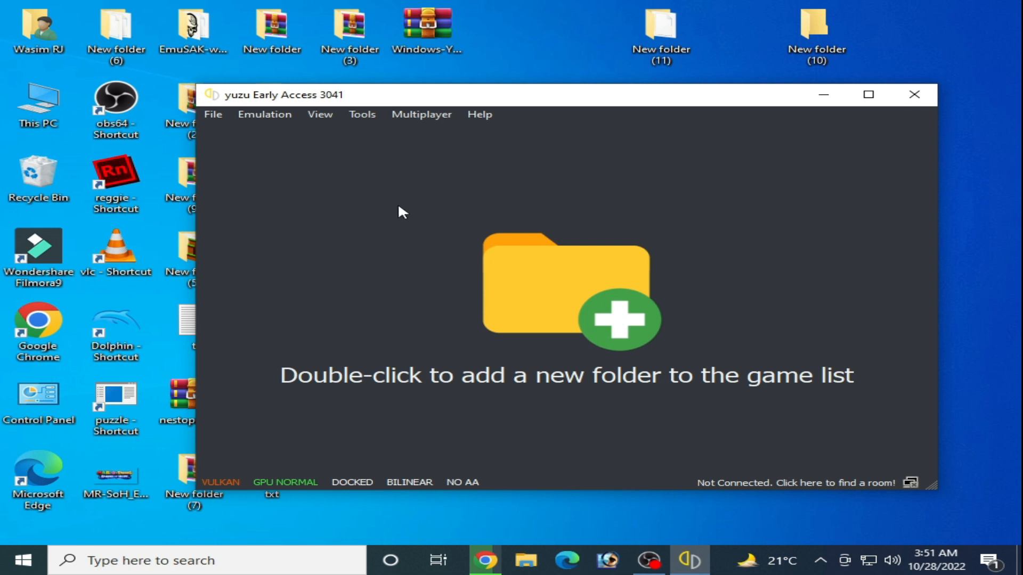
mouse_move(448, 229)
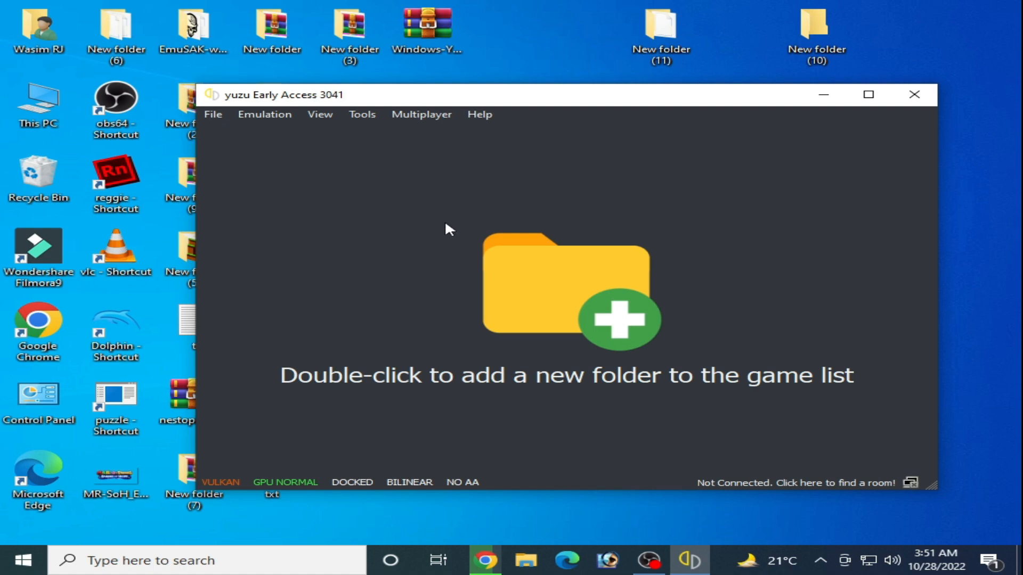
left_click(213, 114)
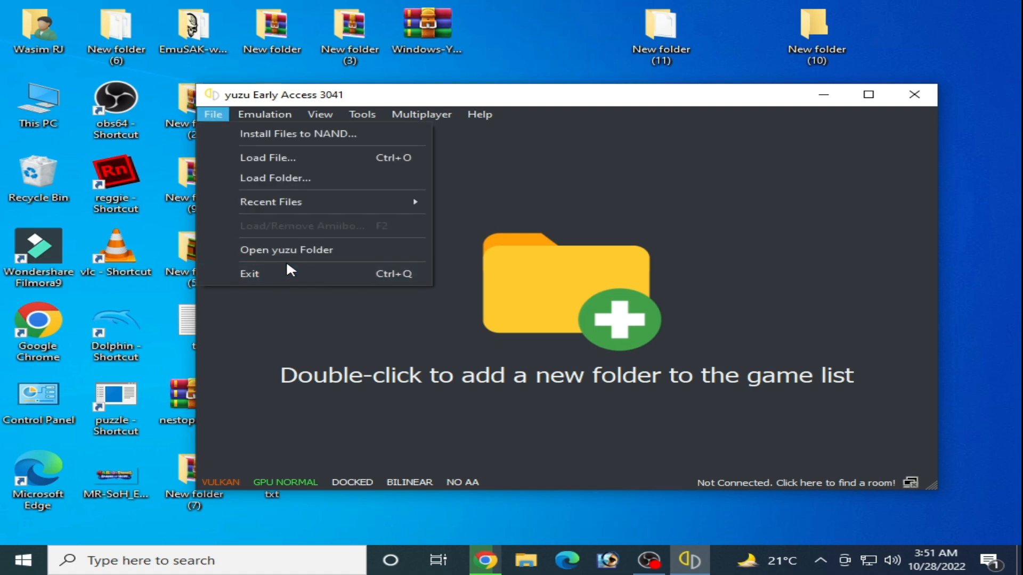
left_click(286, 249)
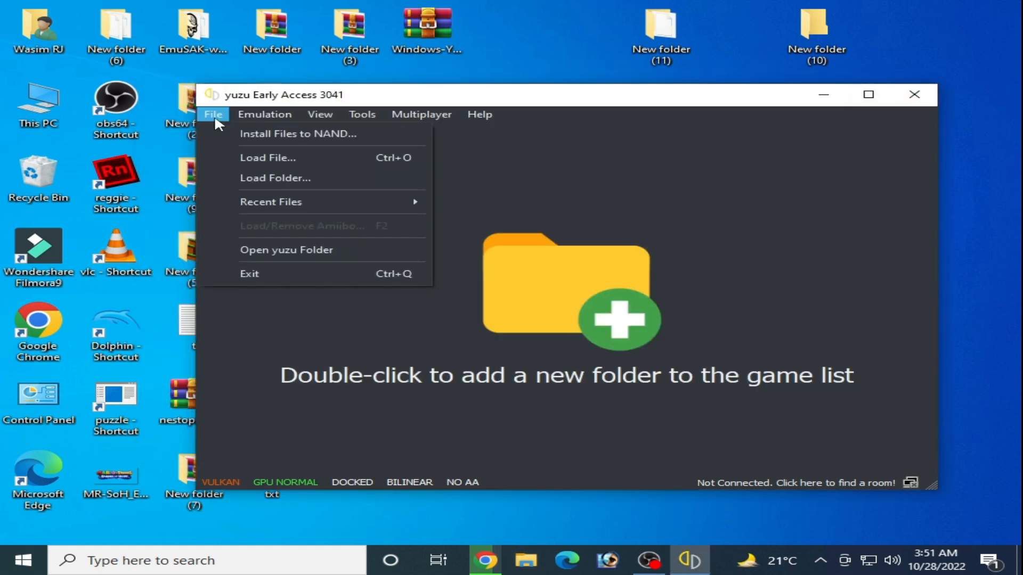
left_click(268, 158)
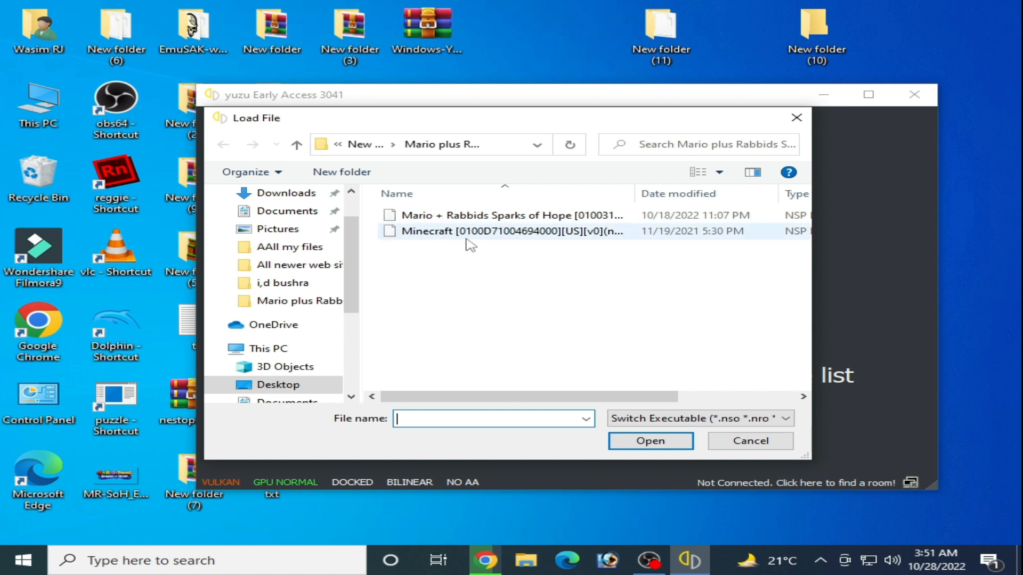
mouse_move(498, 215)
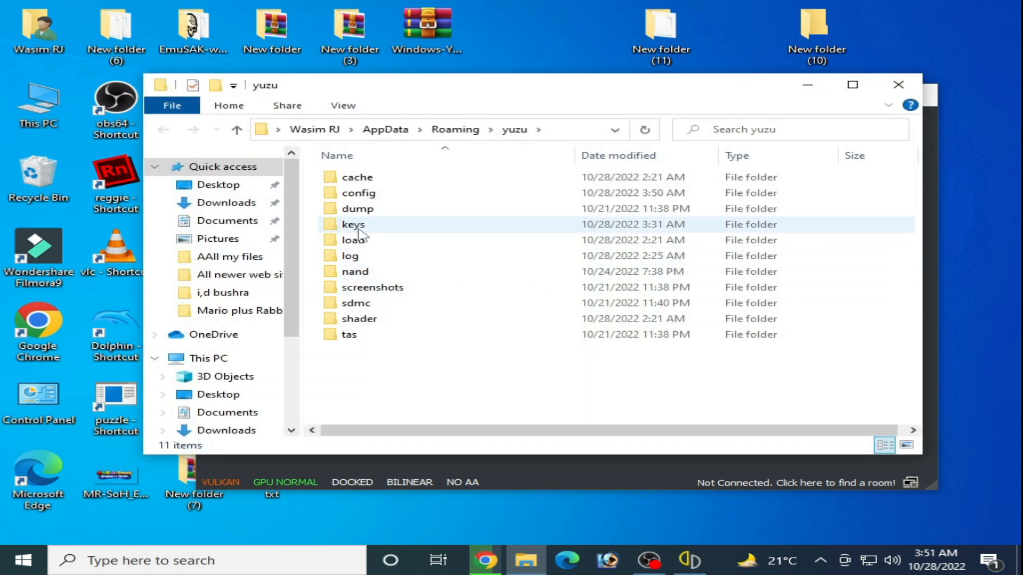
Show yuzu's keys folder beside New folder (8) and bring up options for its prod.keys
double_click(353, 224)
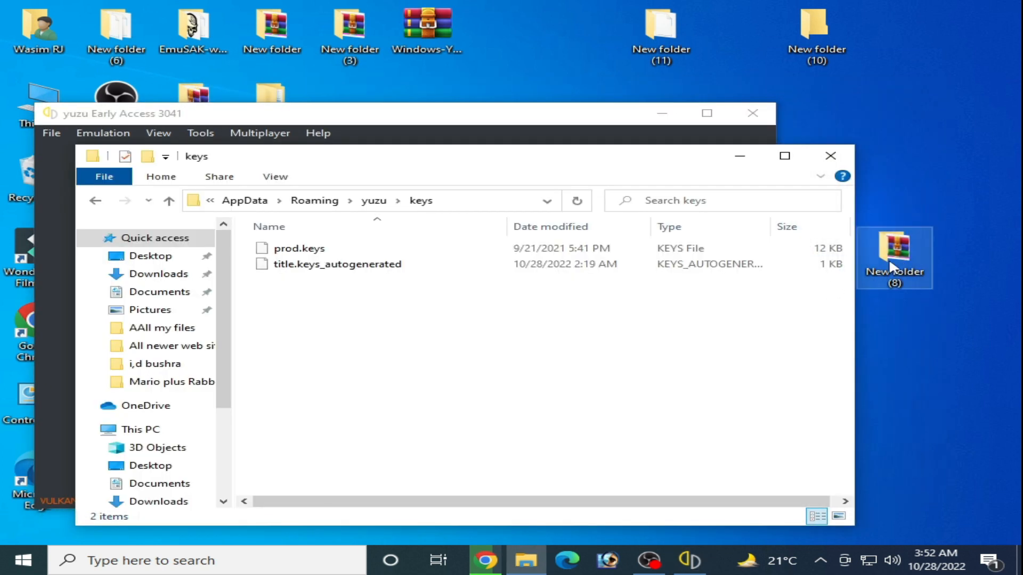
double_click(894, 254)
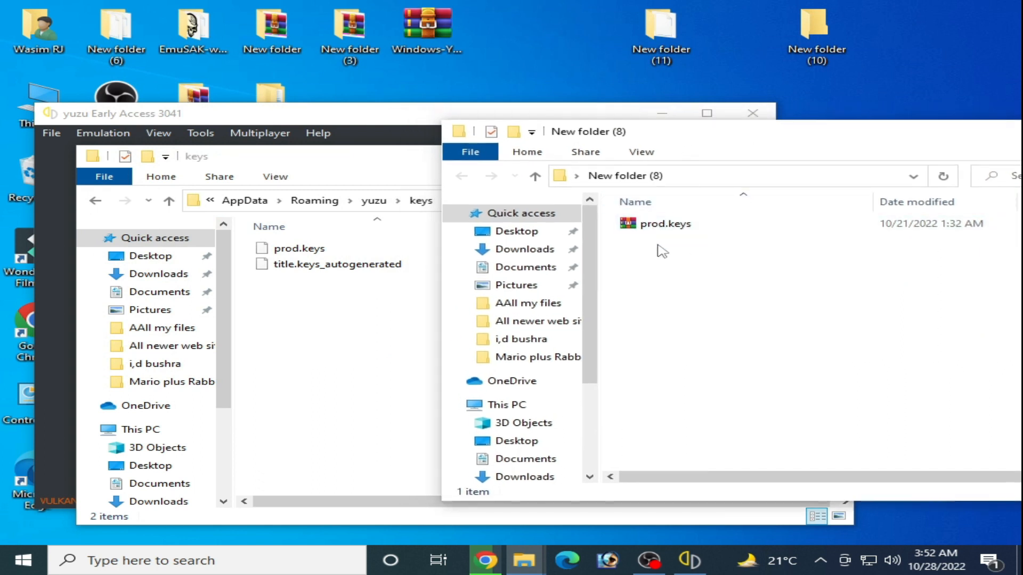
right_click(665, 223)
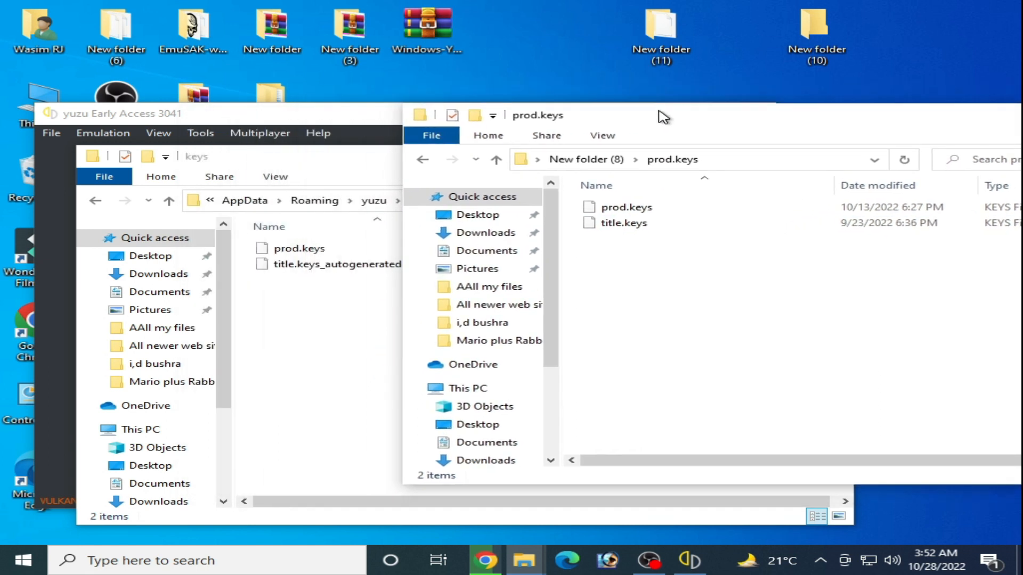
mouse_move(639, 238)
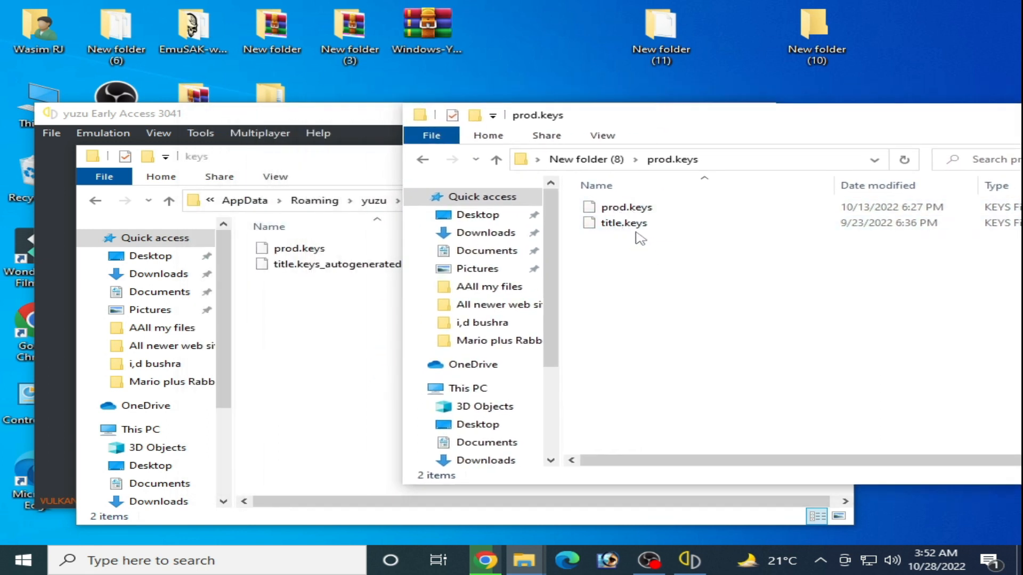
mouse_move(260, 134)
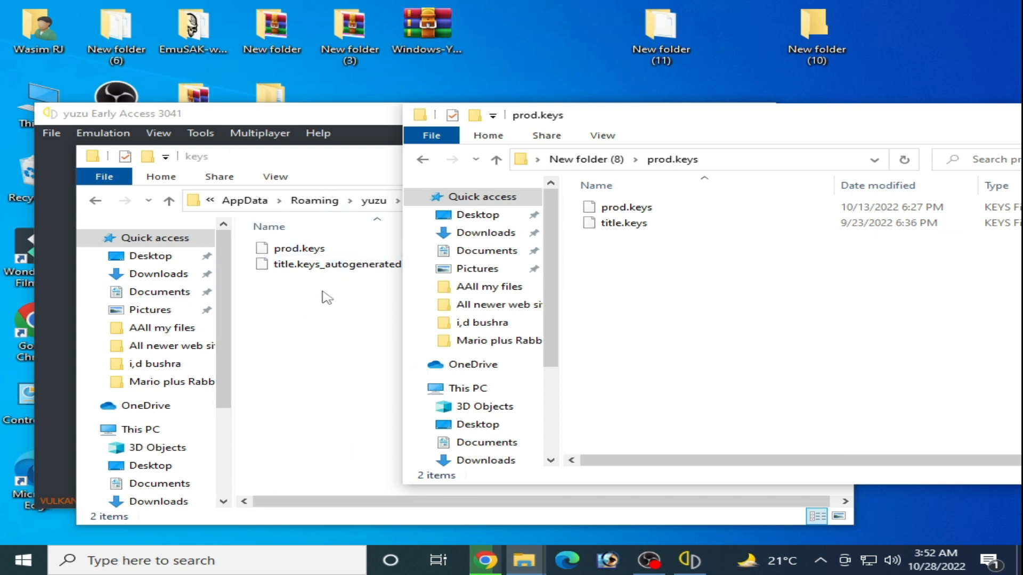
mouse_move(312, 279)
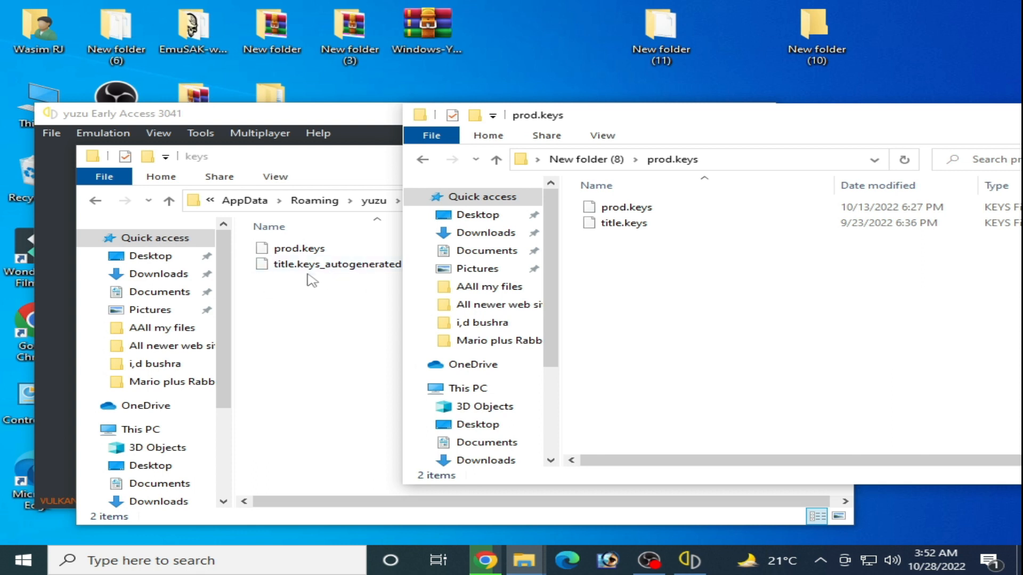
Delete the old prod.keys from yuzu's keys folder and prepare to paste the new keys
left_click(334, 264)
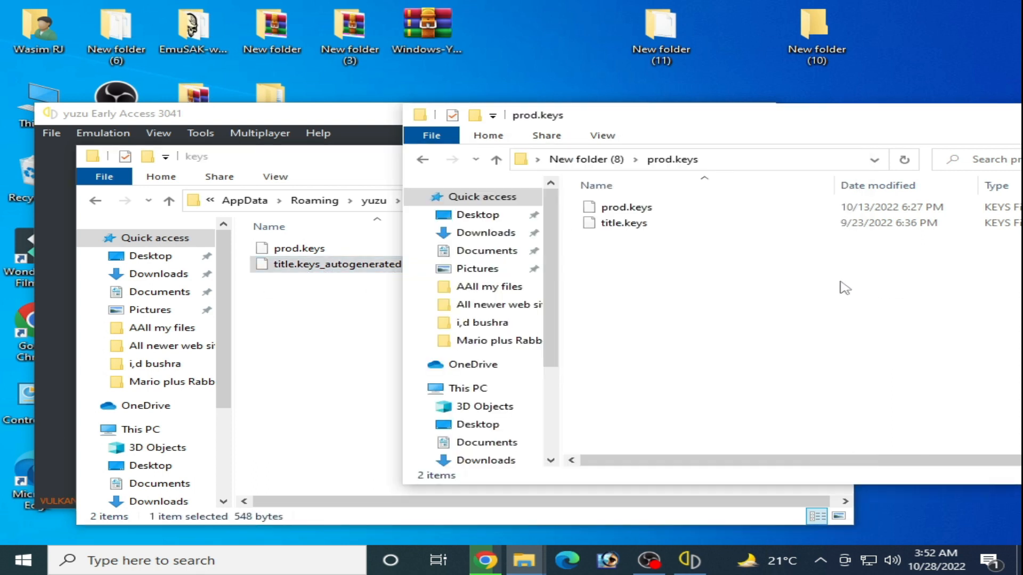
left_click(298, 248)
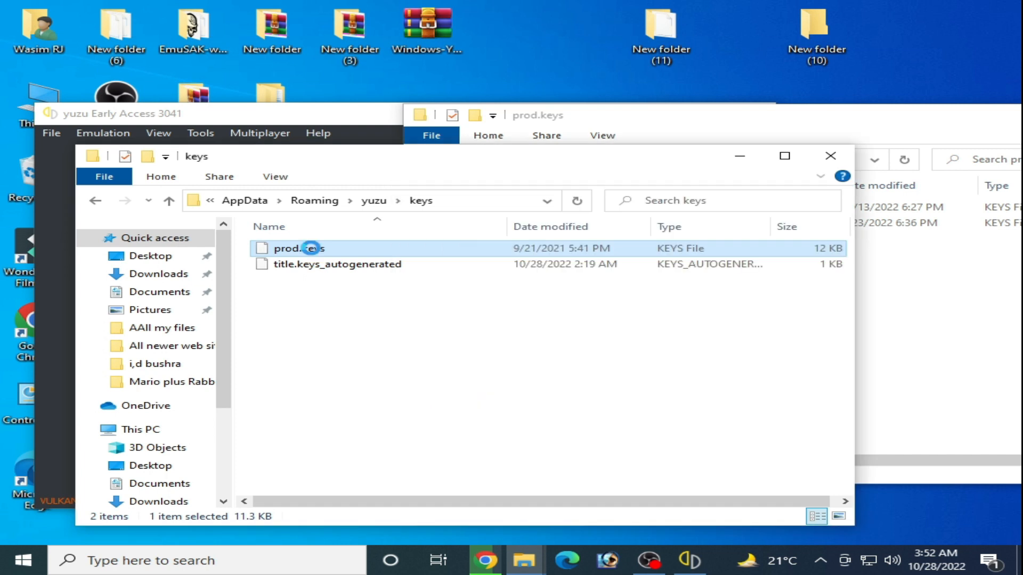
right_click(298, 248)
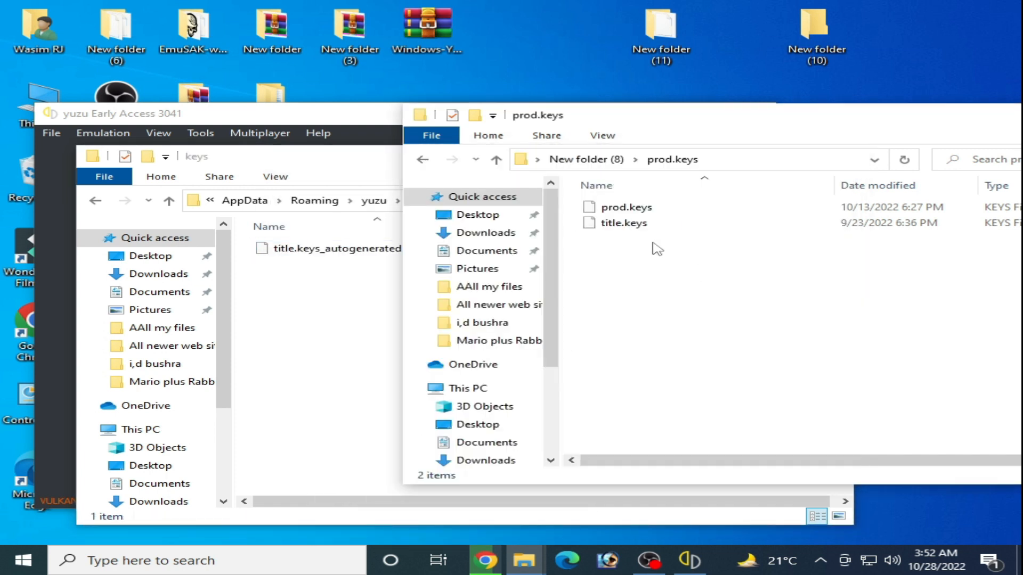
right_click(625, 206)
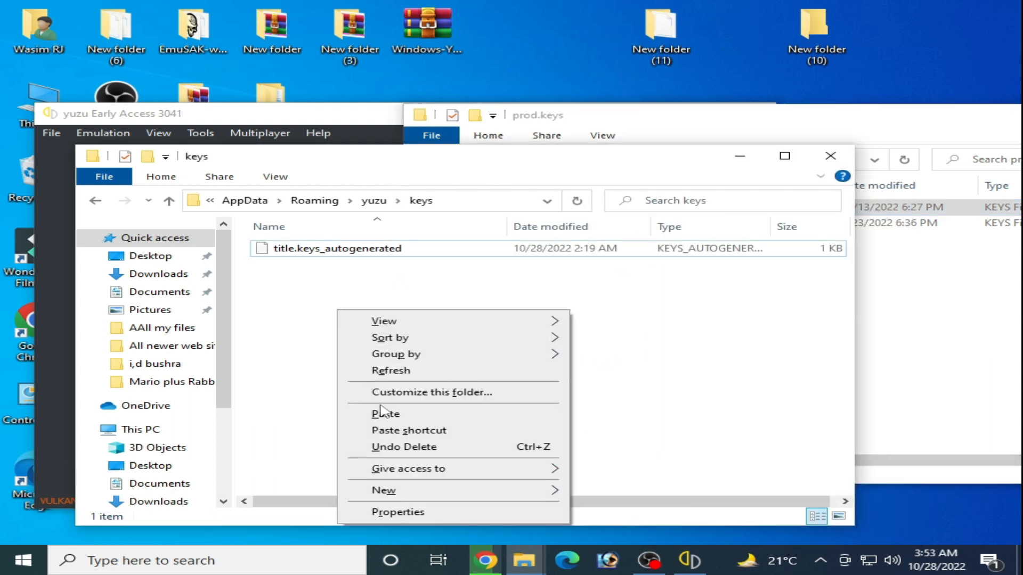
Paste the new prod.keys into the keys folder and launch yuzu from the desktop
left_click(386, 413)
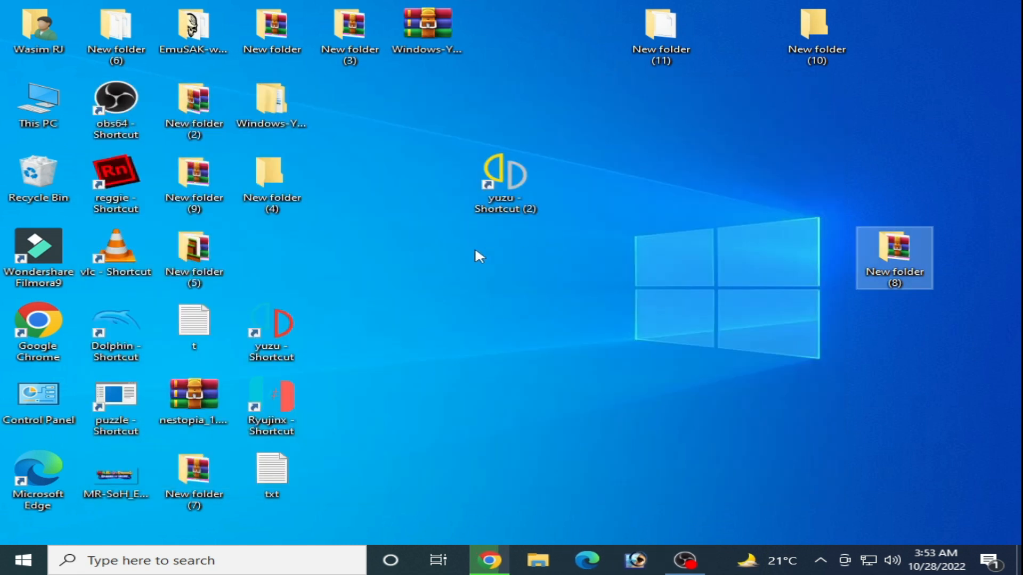
double_click(505, 175)
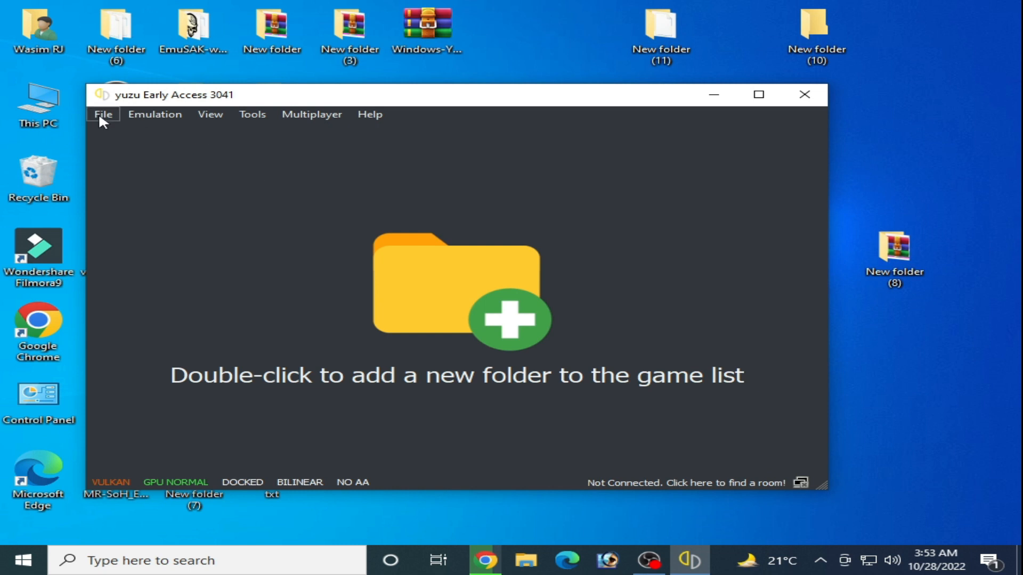
Load the Mario + Rabbids Sparks of Hope NSP so it reaches the Switch launching screen
left_click(102, 114)
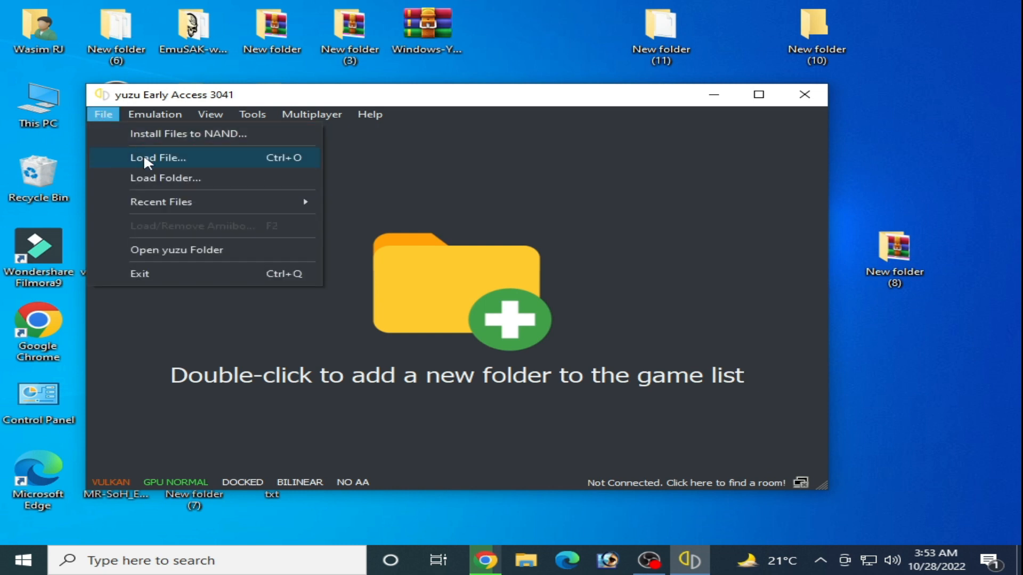
left_click(158, 158)
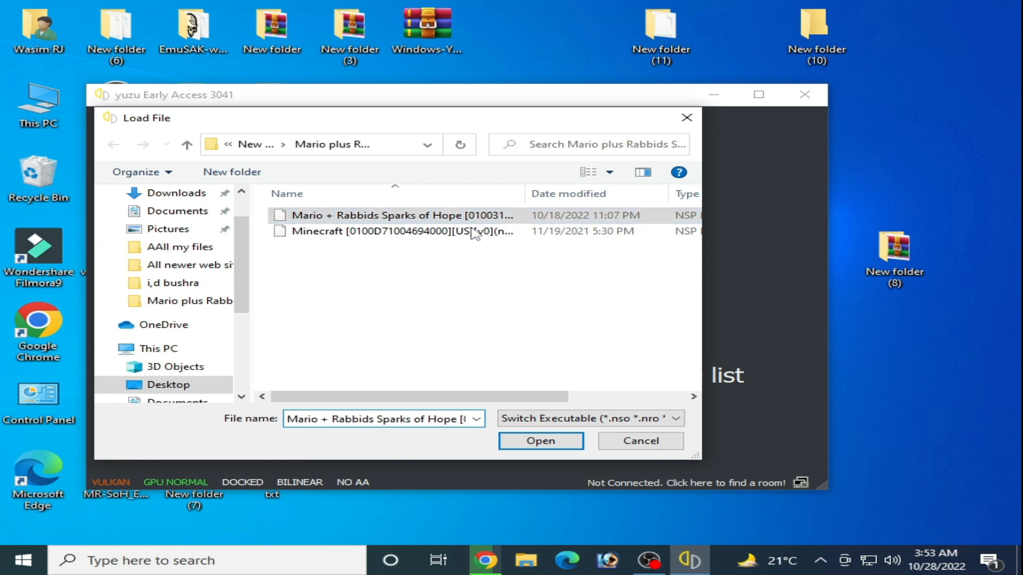
left_click(539, 441)
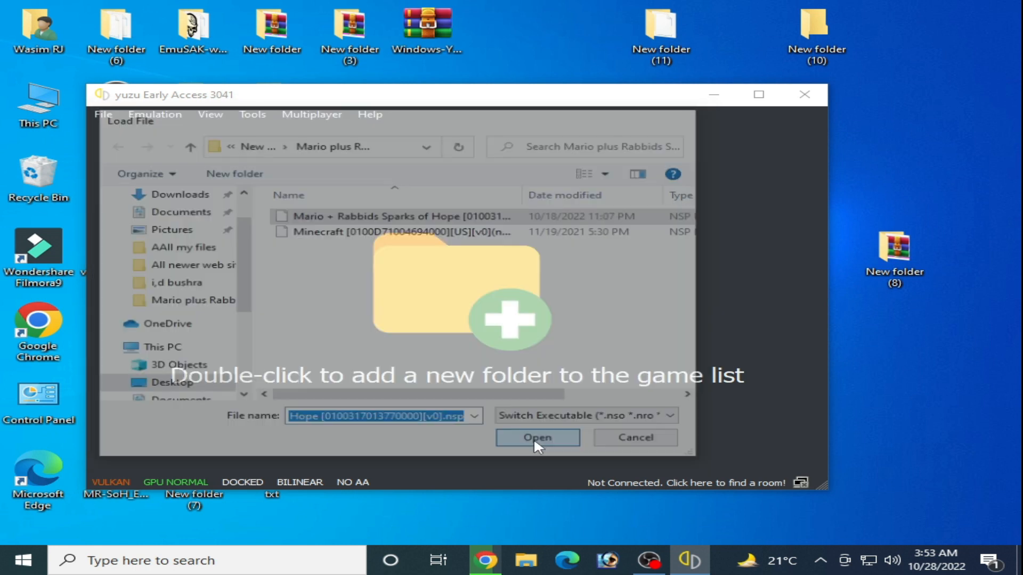
left_click(537, 437)
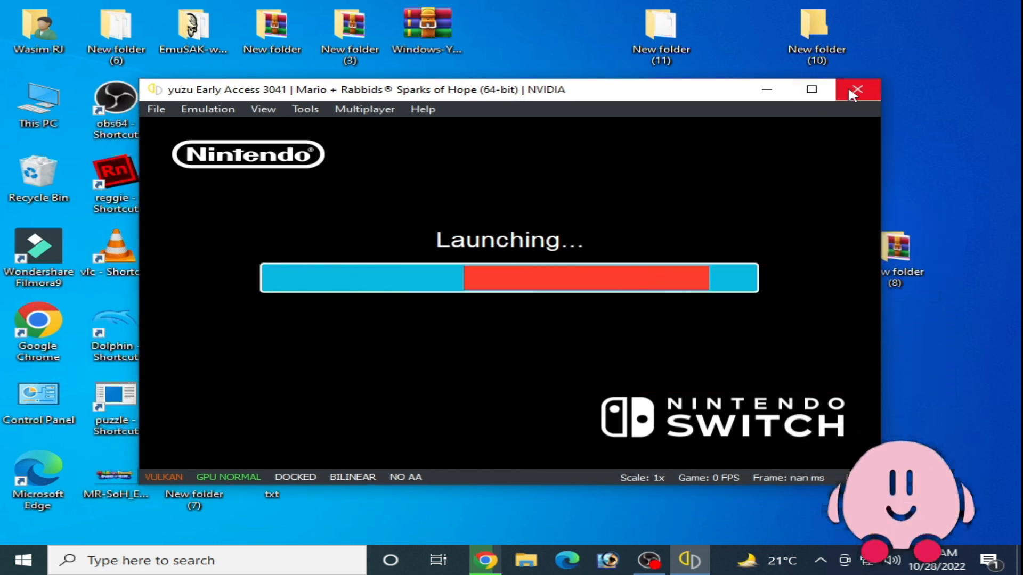
Close yuzu while the game launches and confirm with Yes
left_click(856, 89)
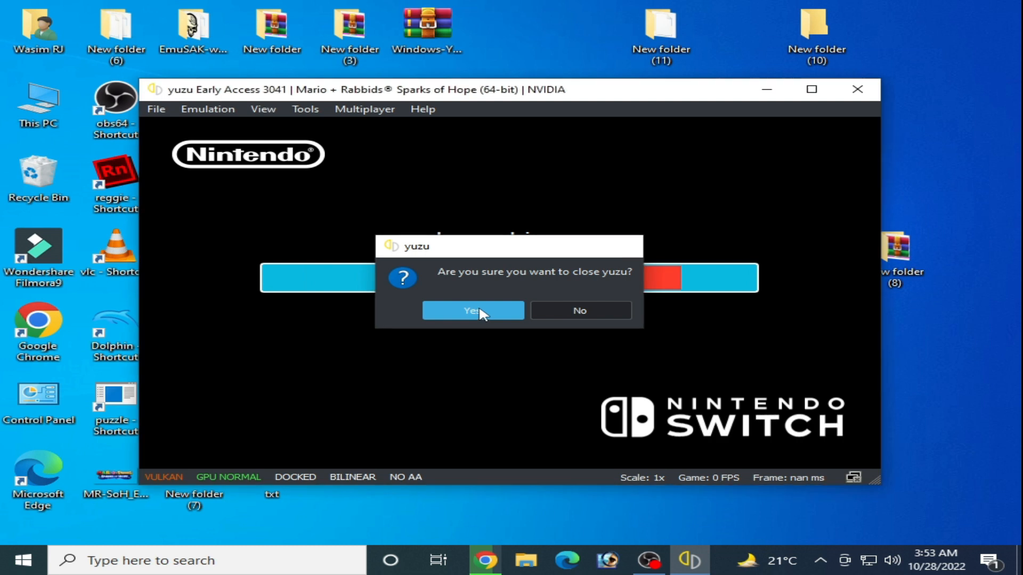
left_click(471, 310)
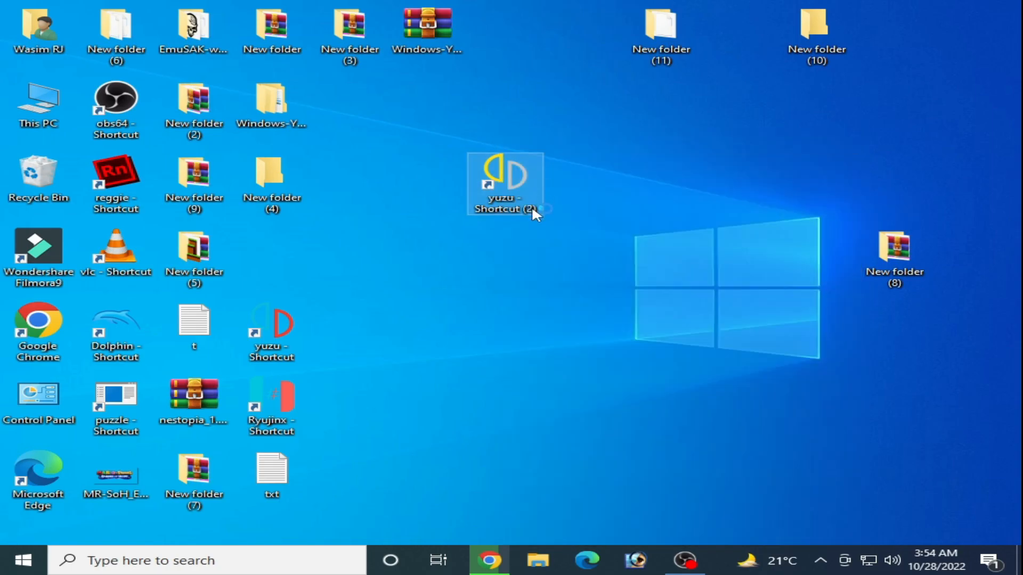
Copy all of yuzu's data folders into New folder (12) on the desktop as a backup
double_click(504, 183)
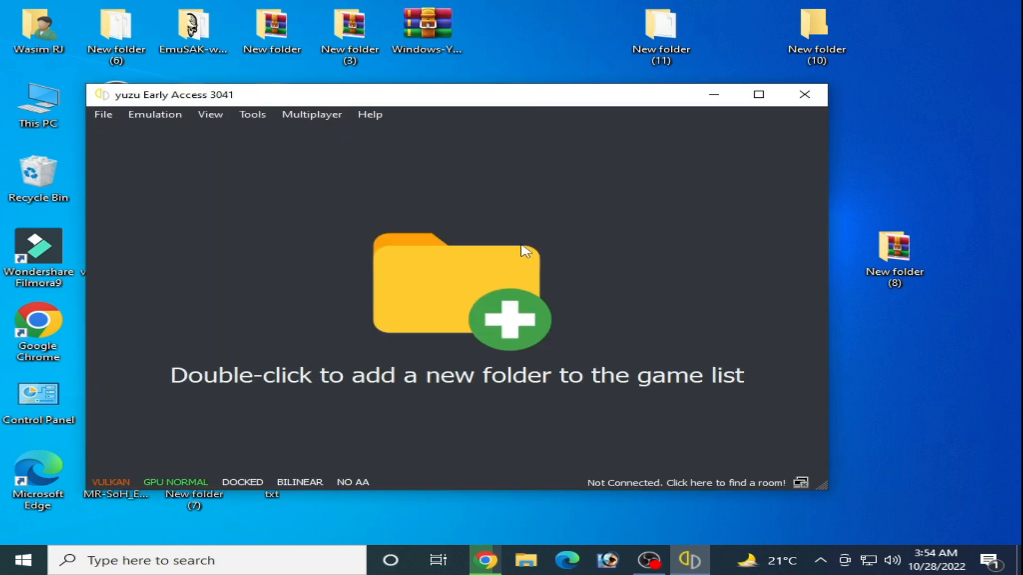
left_click(102, 114)
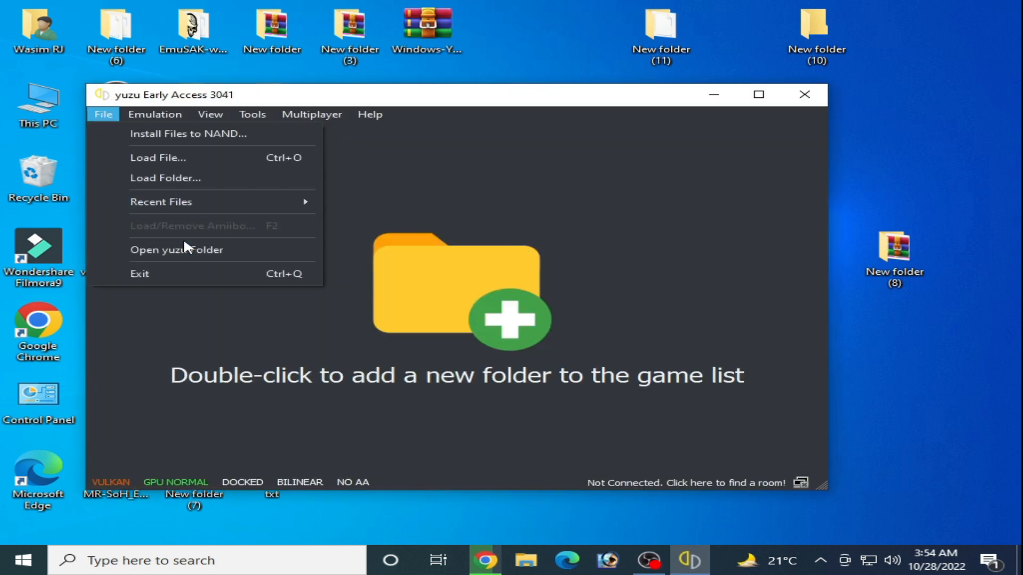
left_click(176, 250)
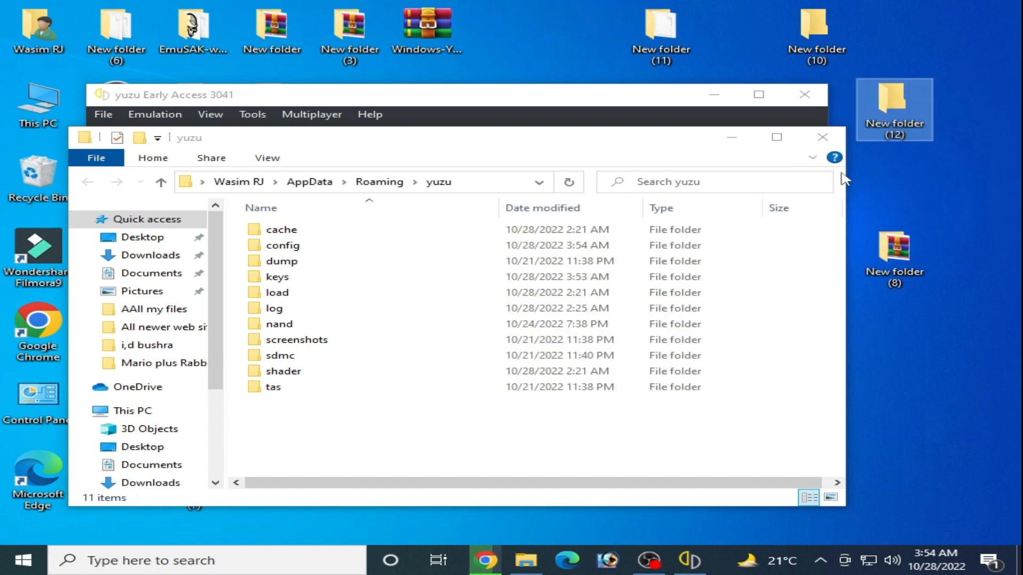
double_click(893, 105)
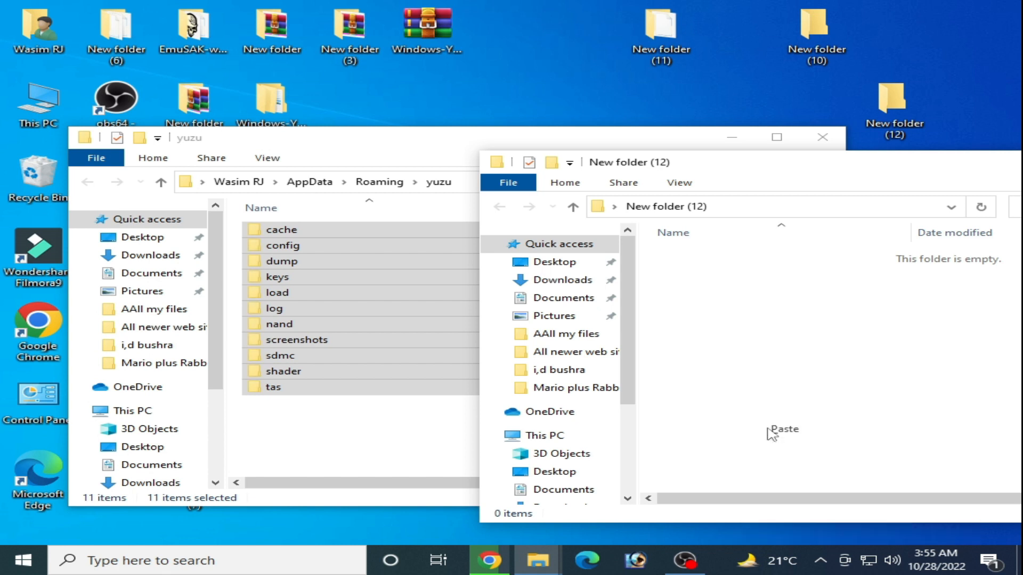
left_click(783, 429)
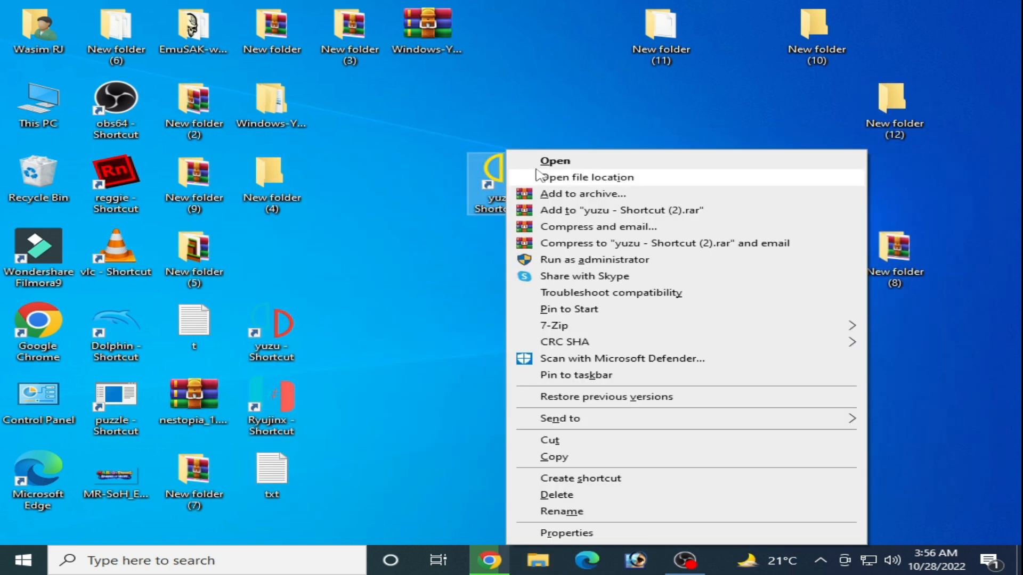
Dismiss yuzu's missing encryption keys warning and close the emulator
left_click(554, 160)
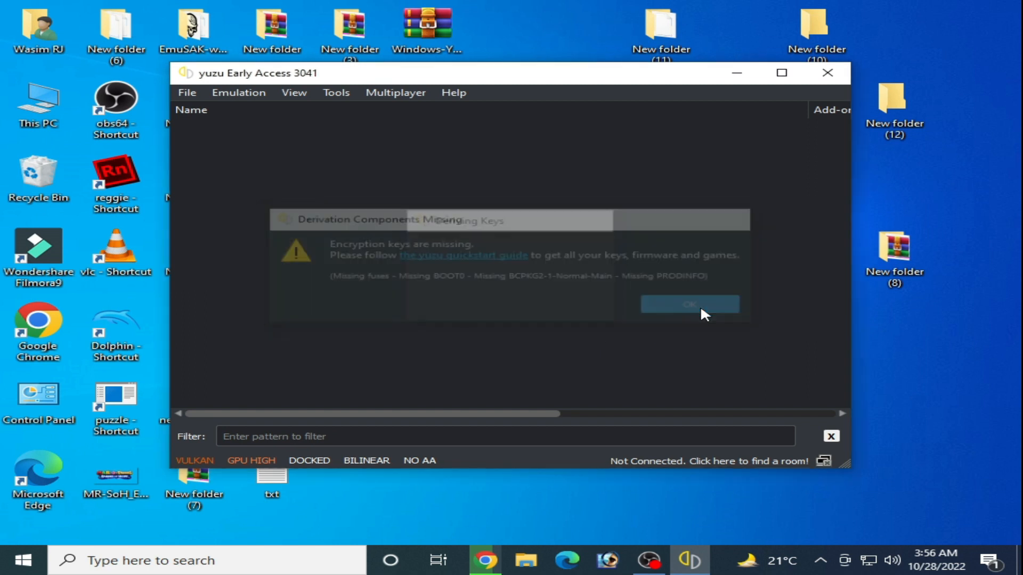
left_click(689, 304)
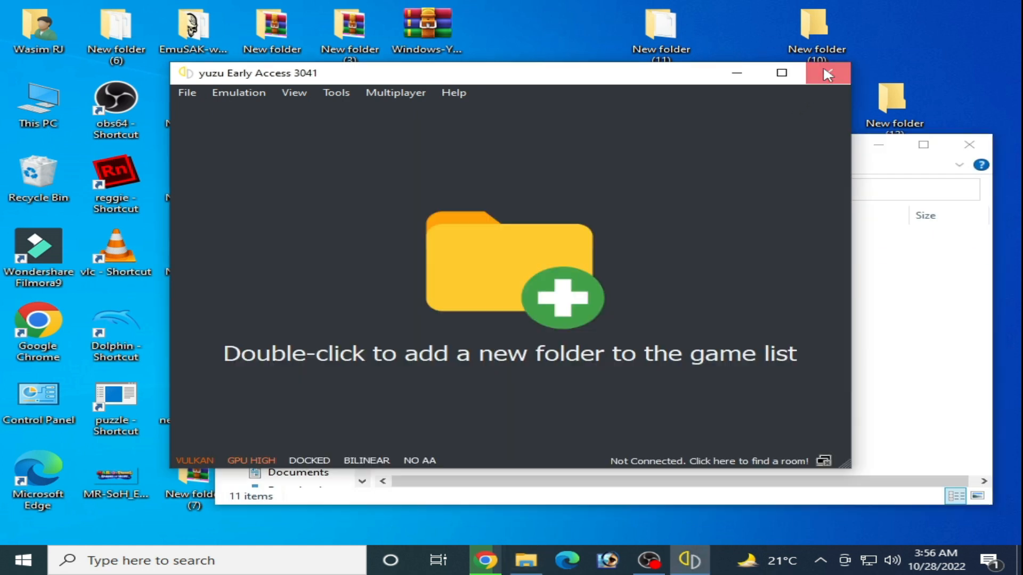
left_click(827, 72)
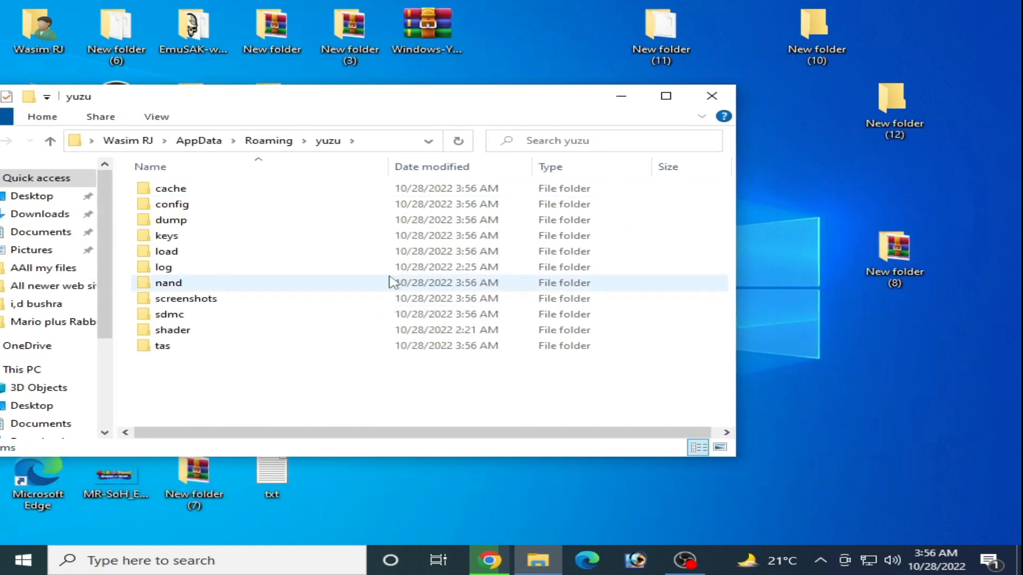
Copy the backed-up prod.keys from New folder (12) for yuzu's keys folder
double_click(166, 236)
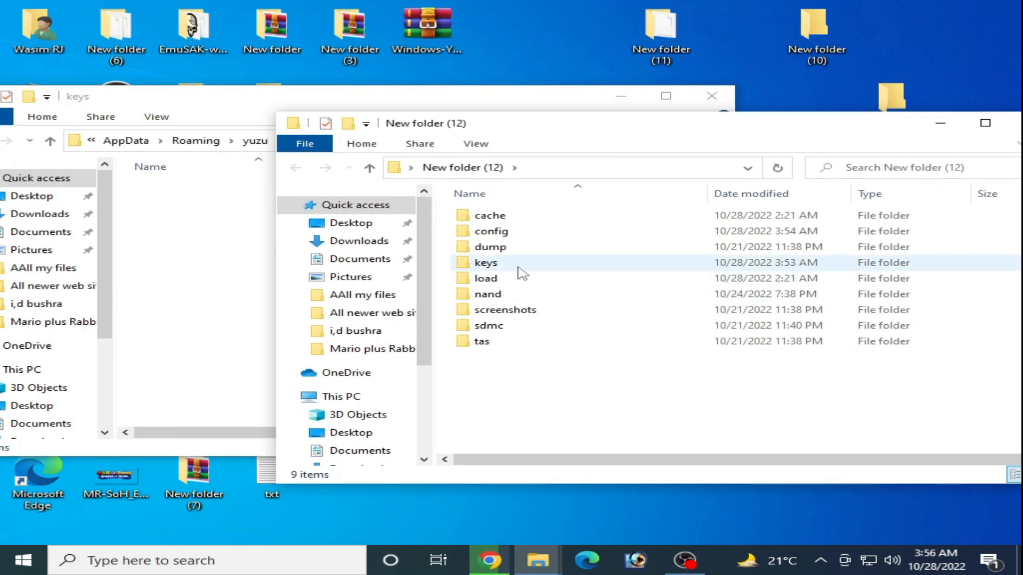
double_click(485, 262)
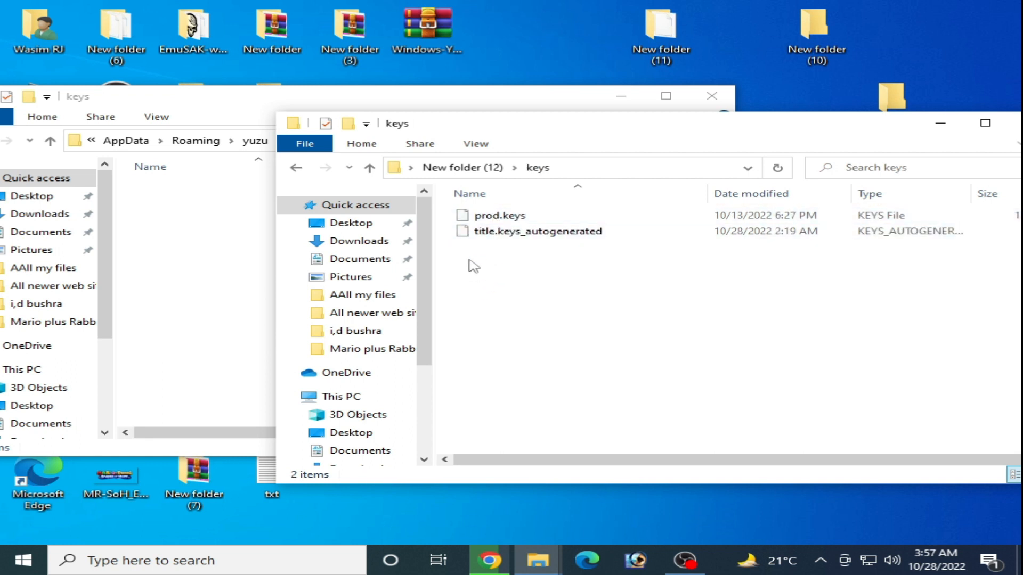
right_click(500, 216)
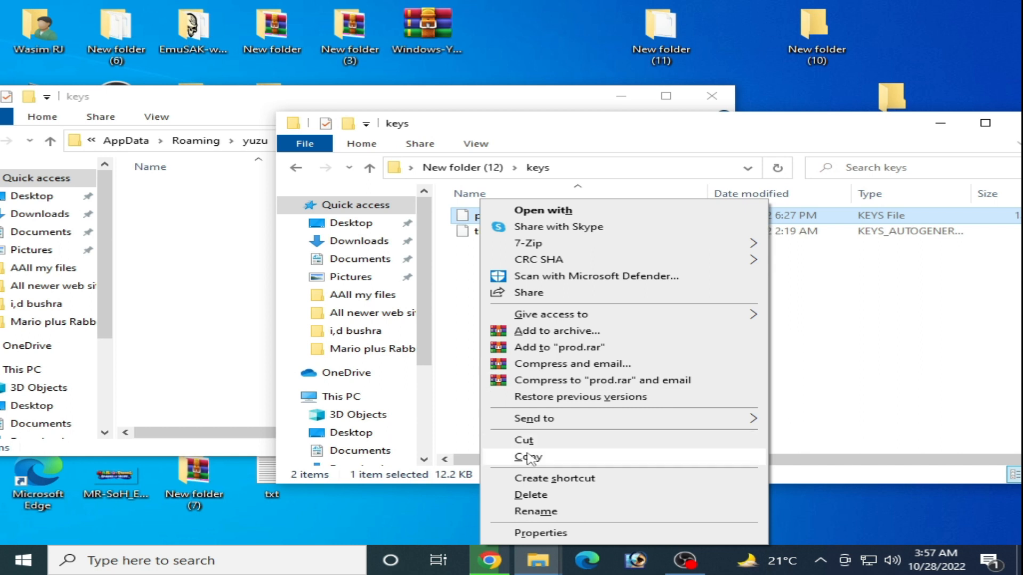
left_click(525, 457)
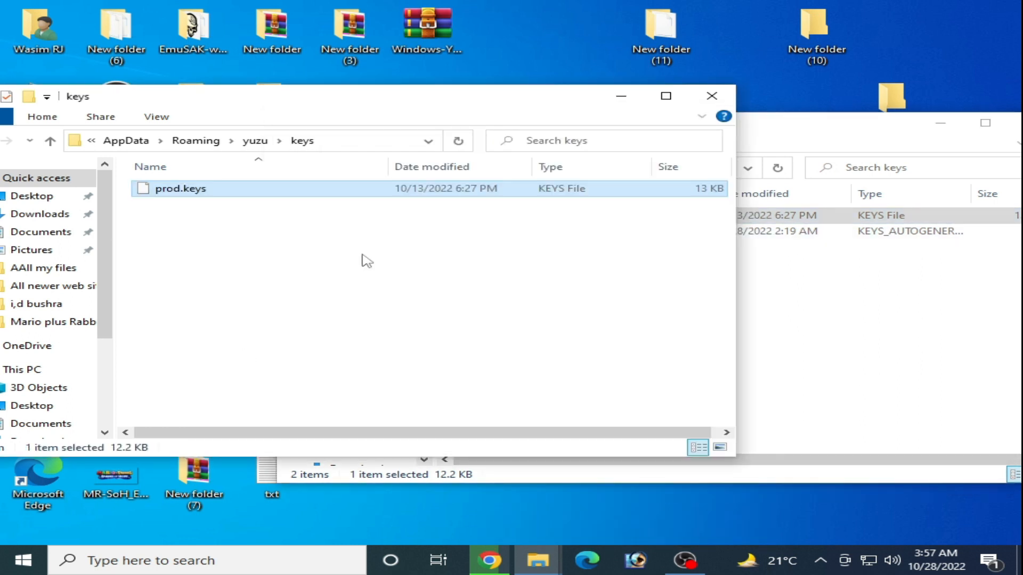
mouse_move(224, 159)
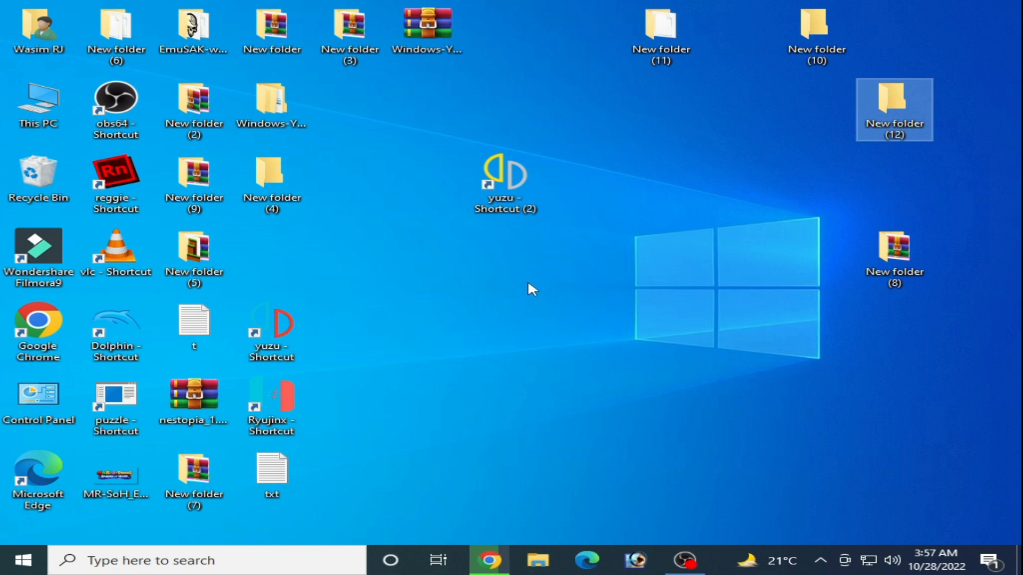
Launch yuzu from the desktop and reopen New folder (12)
left_click(504, 176)
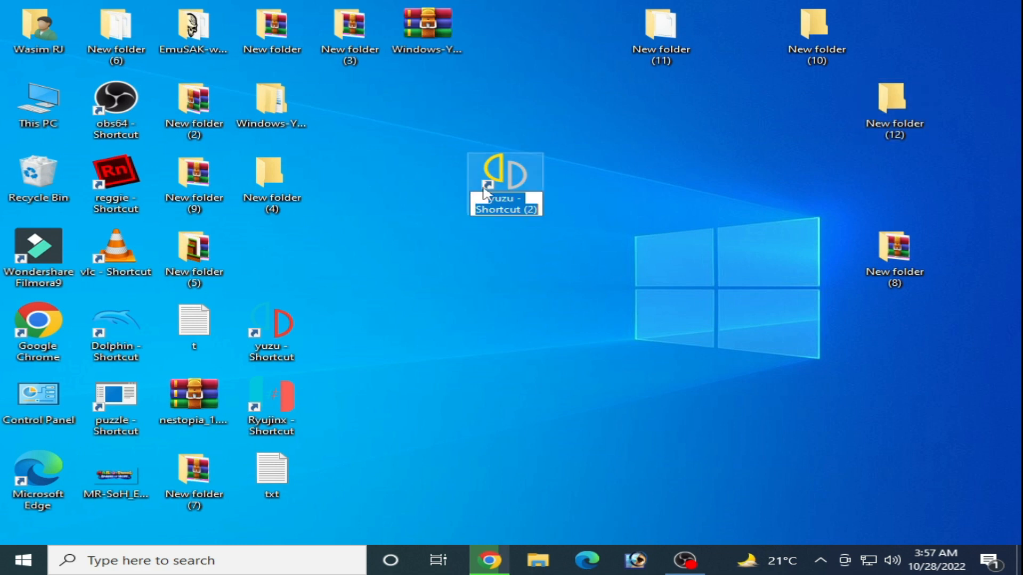
double_click(504, 176)
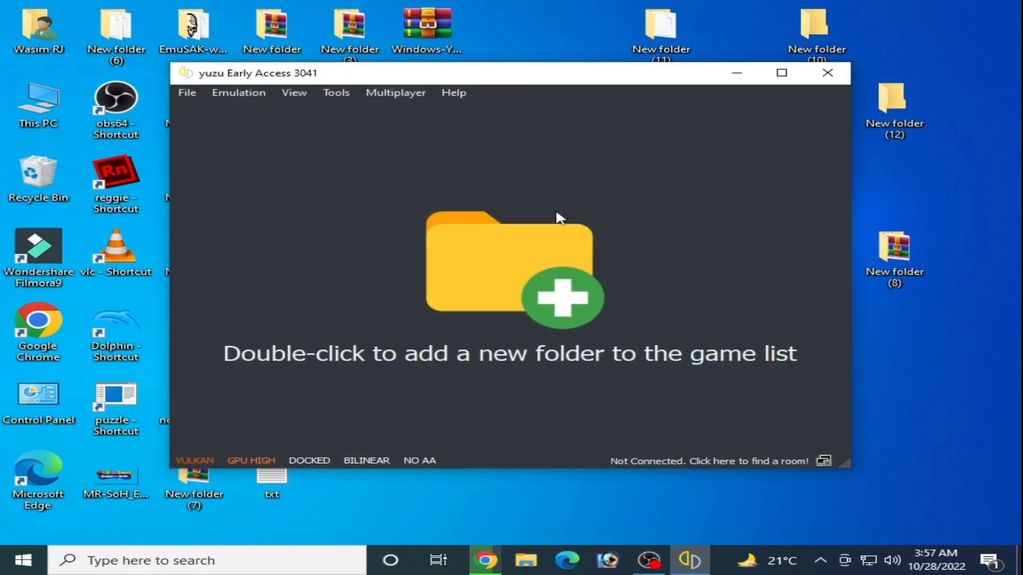
mouse_move(483, 210)
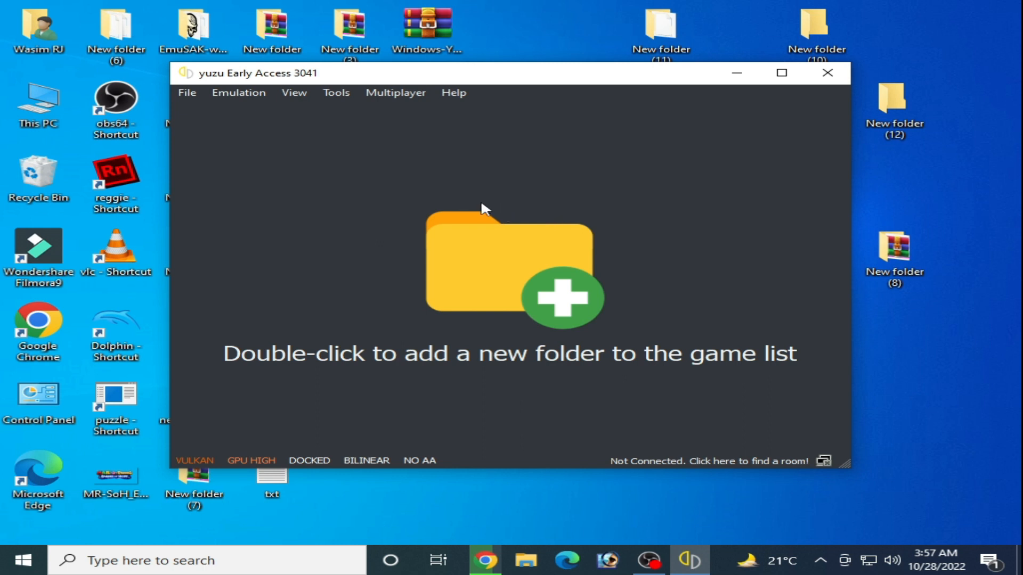
left_click(892, 109)
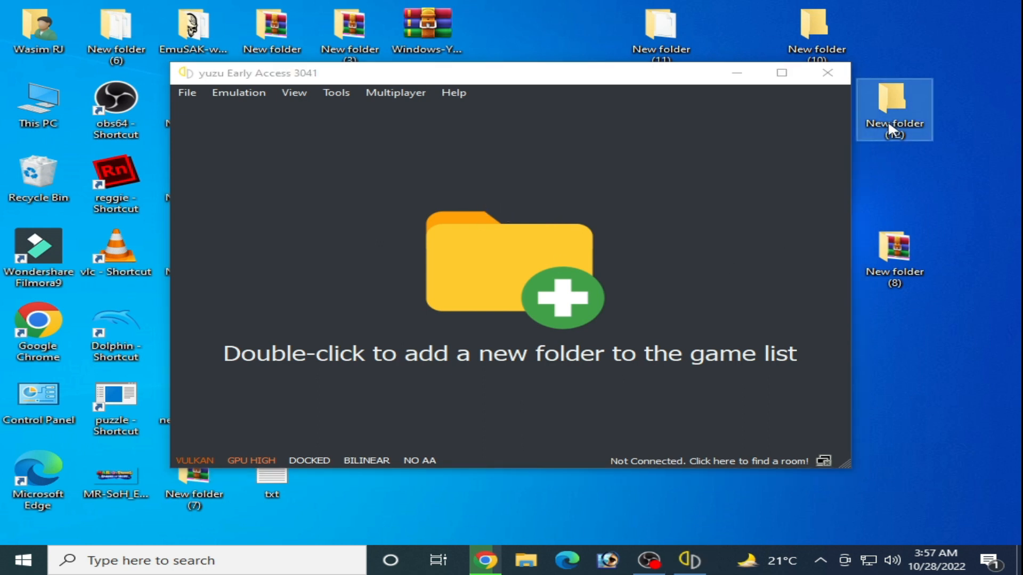
double_click(892, 108)
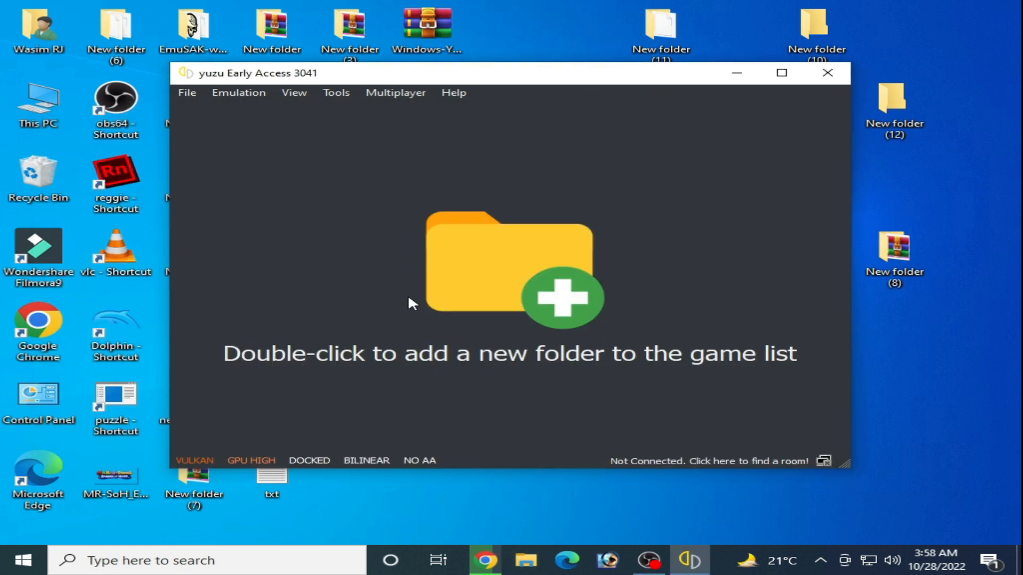
mouse_move(421, 225)
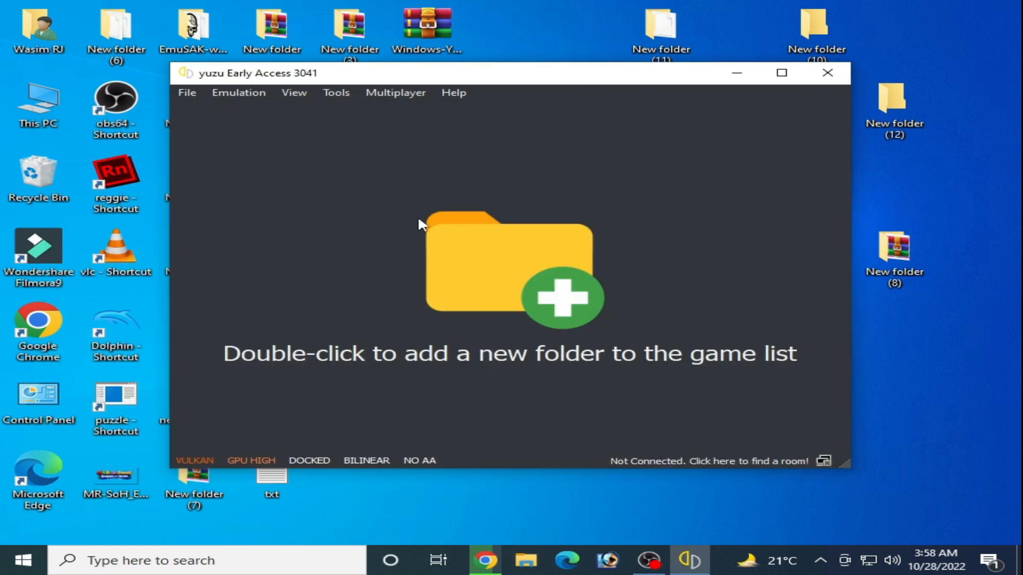
mouse_move(434, 261)
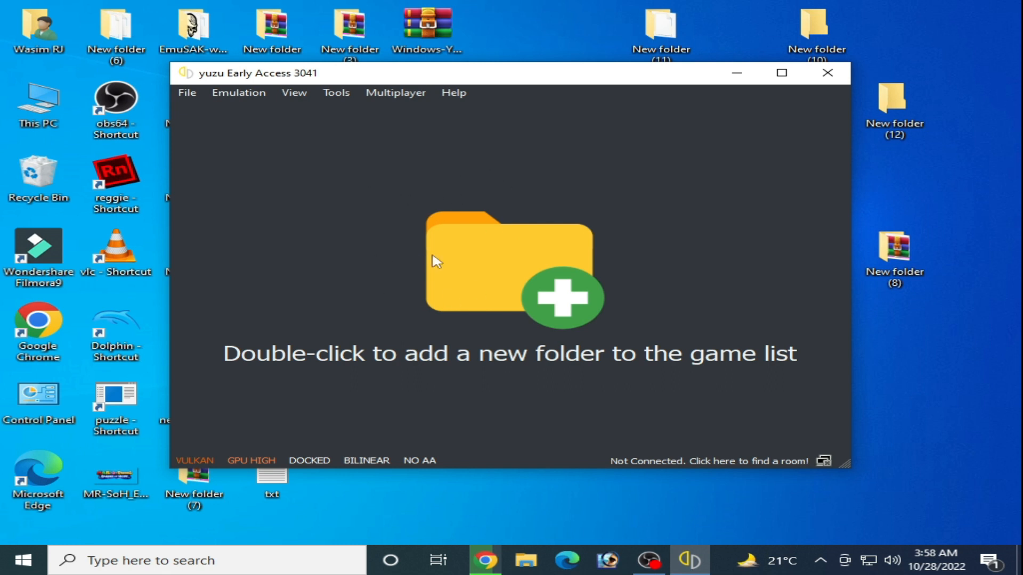
mouse_move(433, 198)
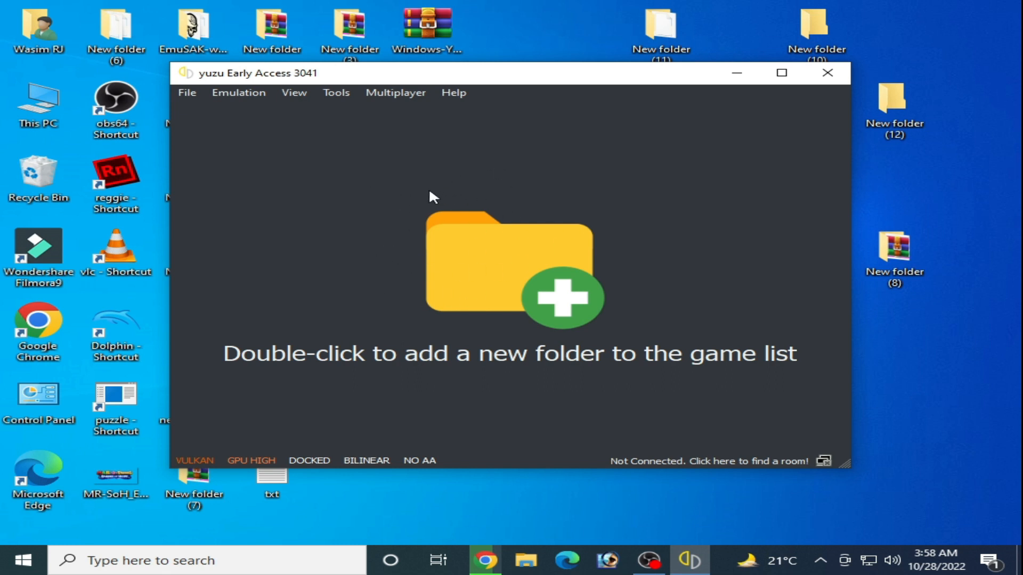
mouse_move(394, 257)
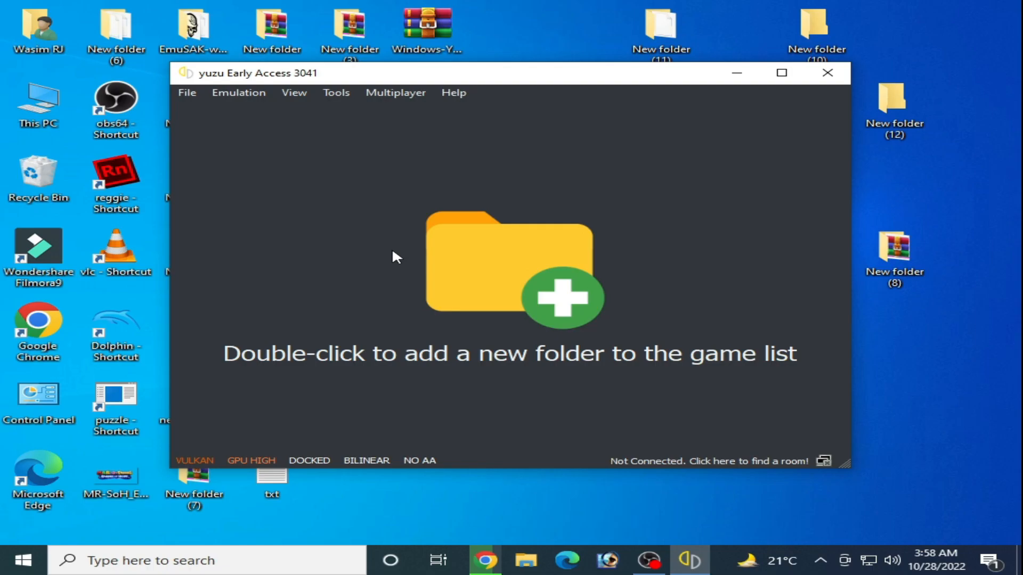
mouse_move(399, 258)
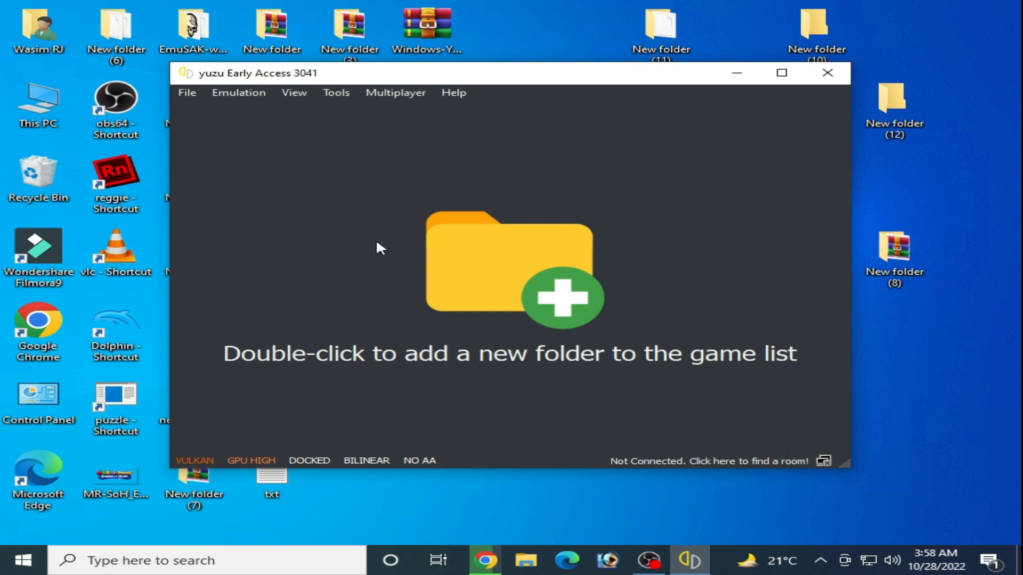
mouse_move(466, 178)
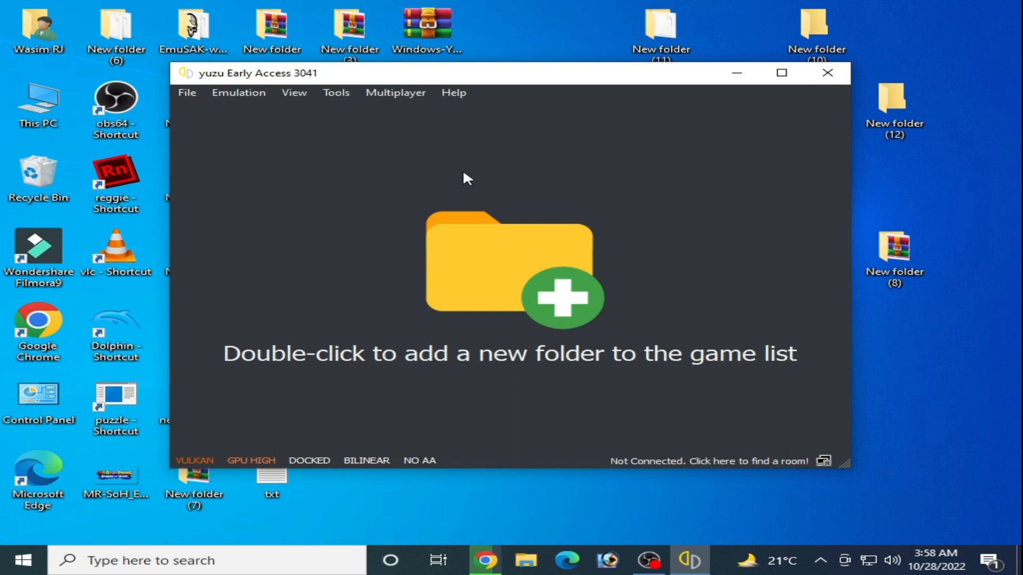
mouse_move(430, 239)
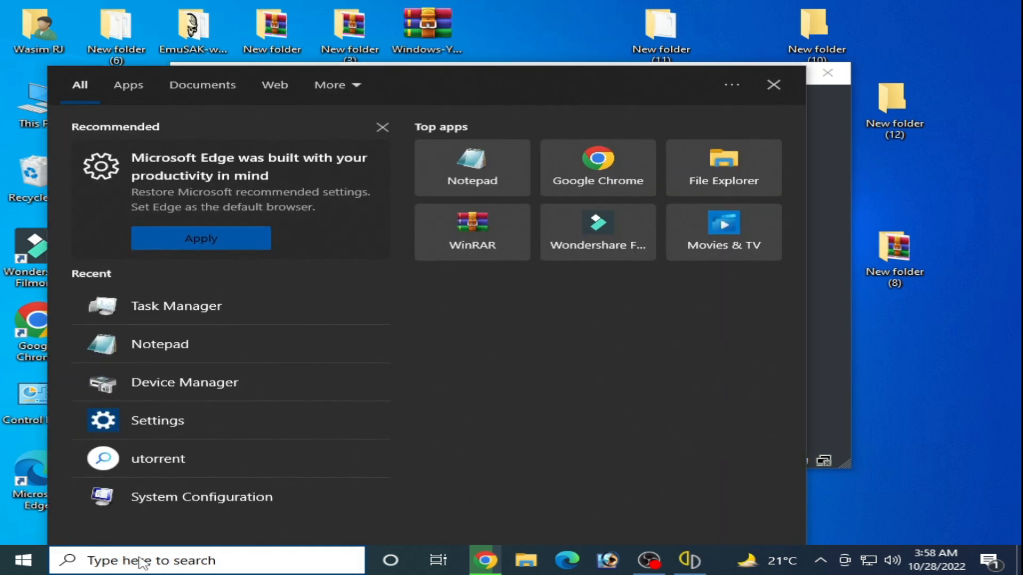
Search for and launch Device Manager, then expand Display adapters
type("device manager")
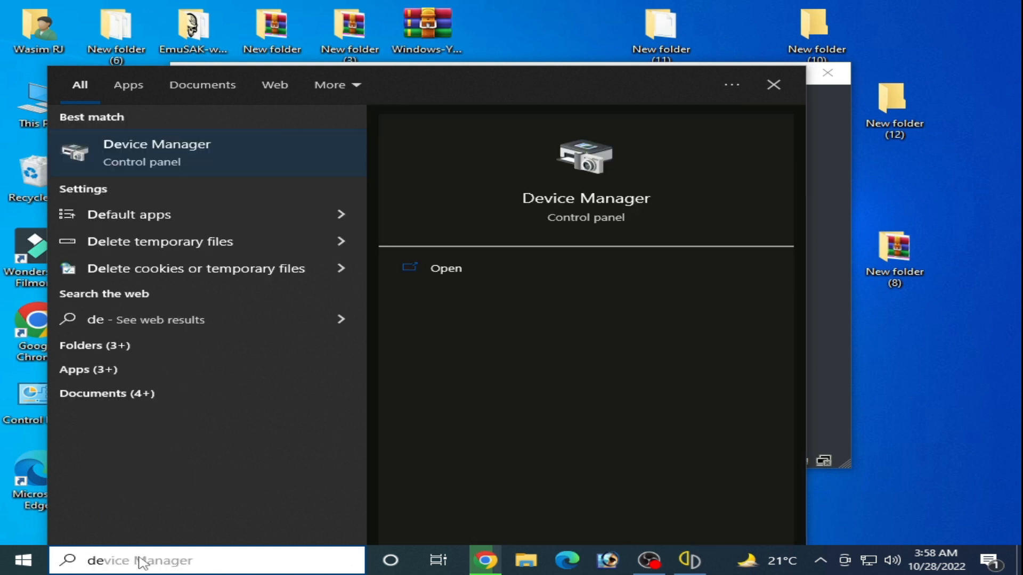
mouse_move(170, 162)
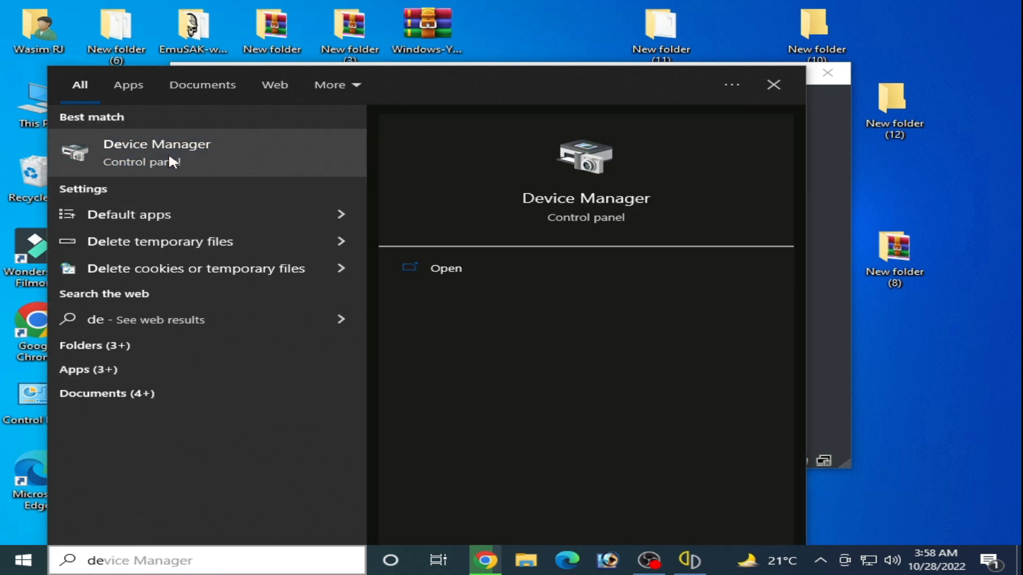
left_click(157, 152)
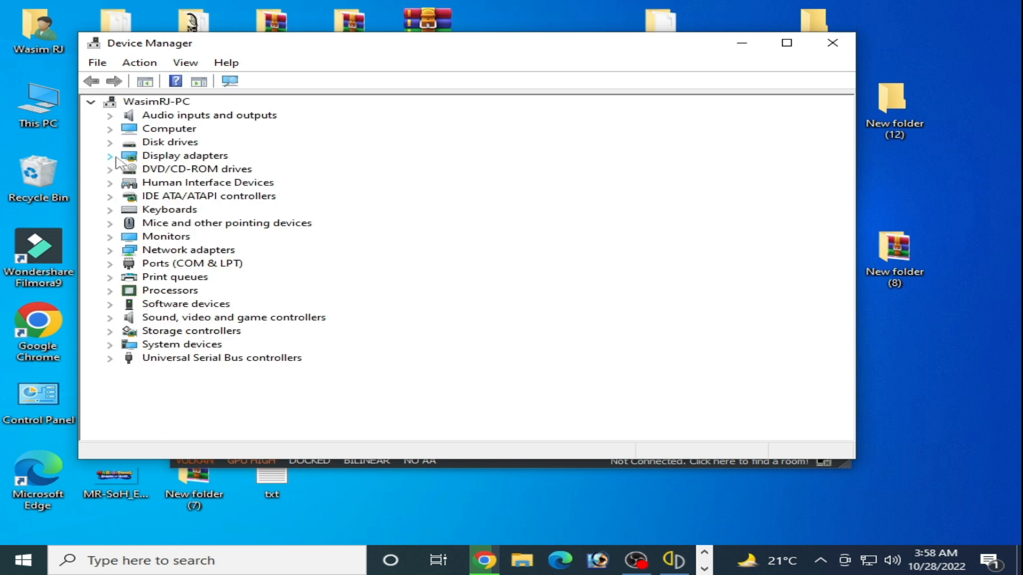
left_click(110, 155)
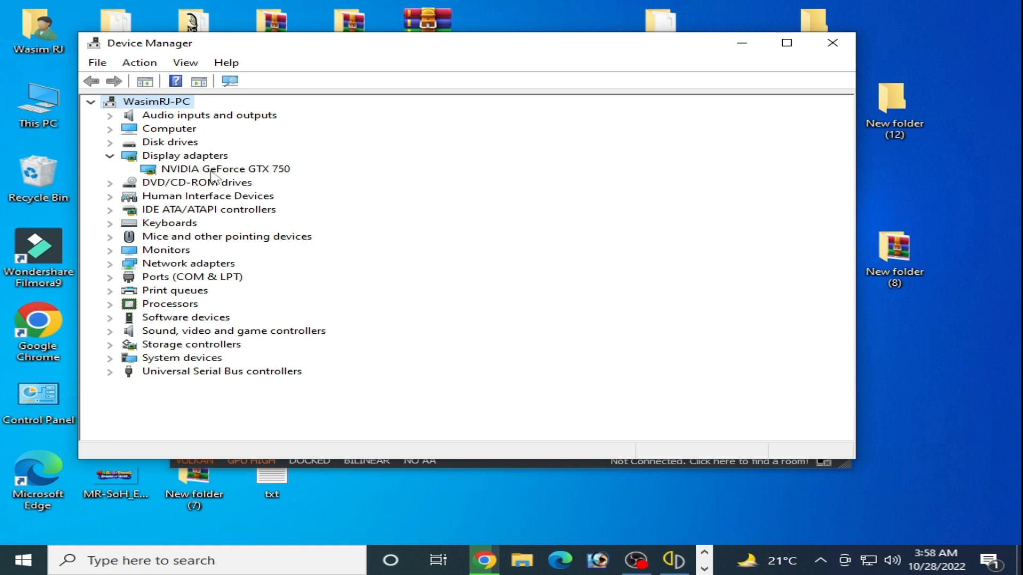
mouse_move(246, 178)
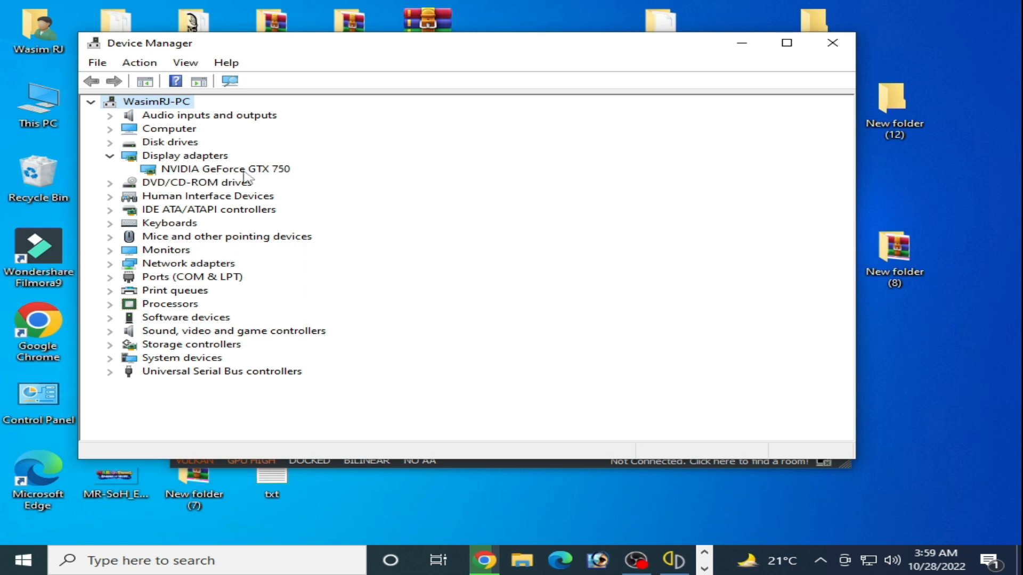
Confirm the NVIDIA GeForce GTX 750 driver is version 31.0.15.2225 dated 10/6/2022, then close its properties
right_click(215, 169)
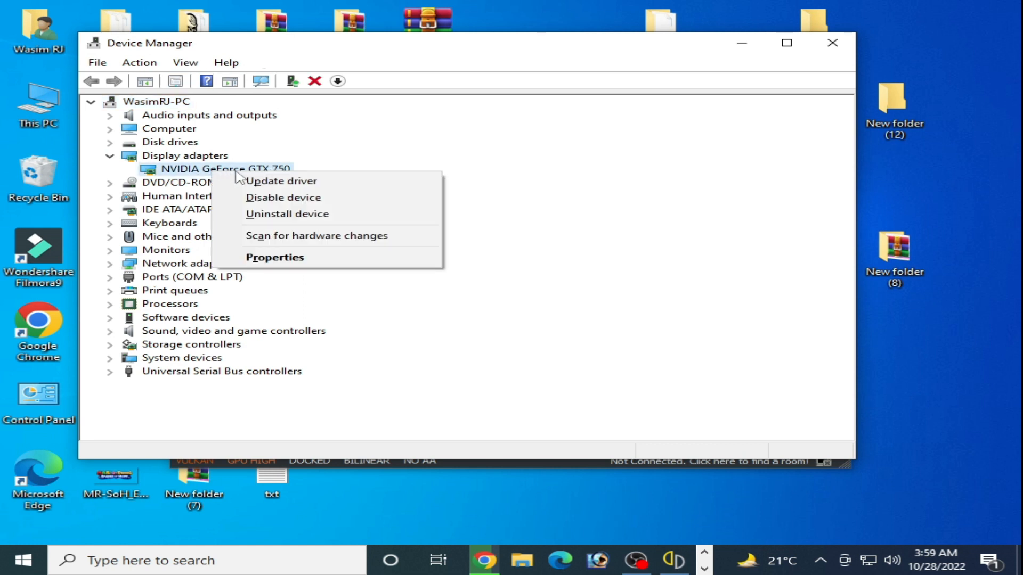
left_click(274, 256)
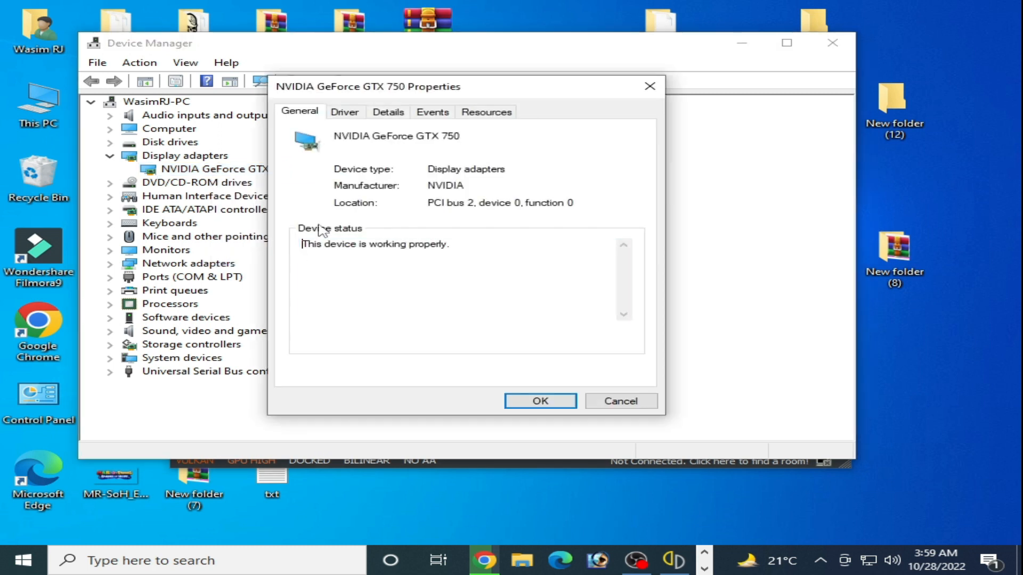
left_click(345, 112)
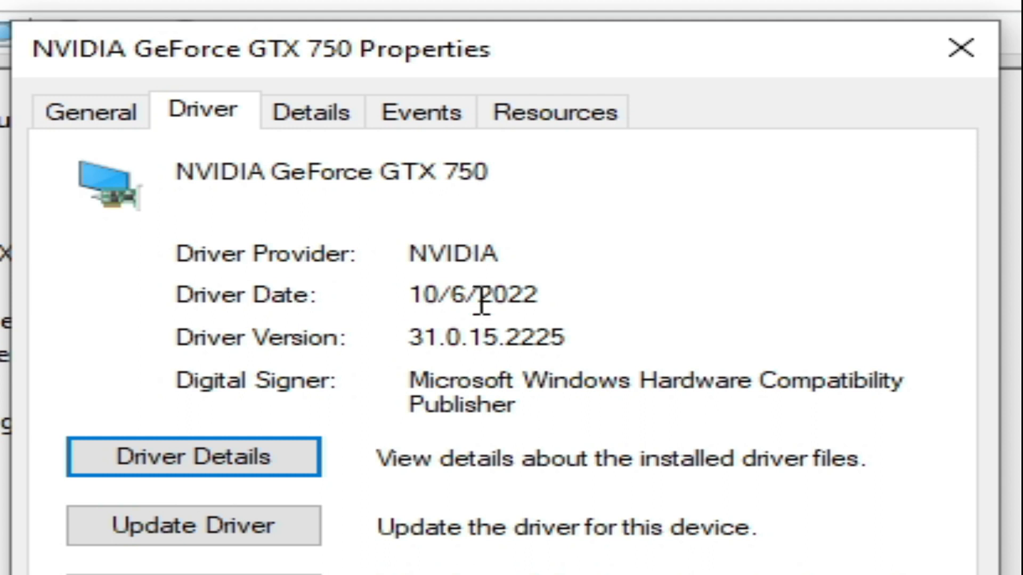
mouse_move(531, 310)
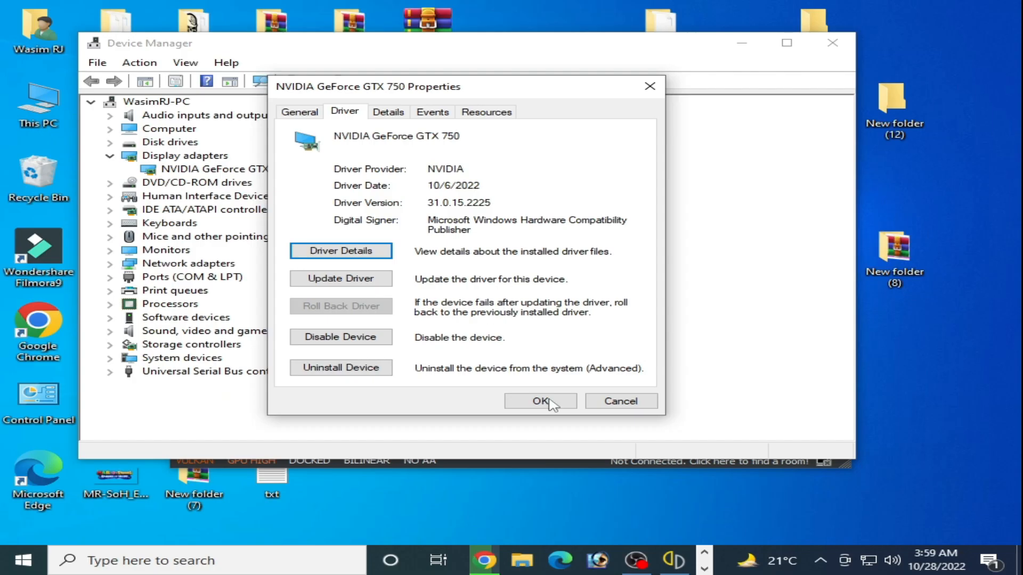
left_click(539, 401)
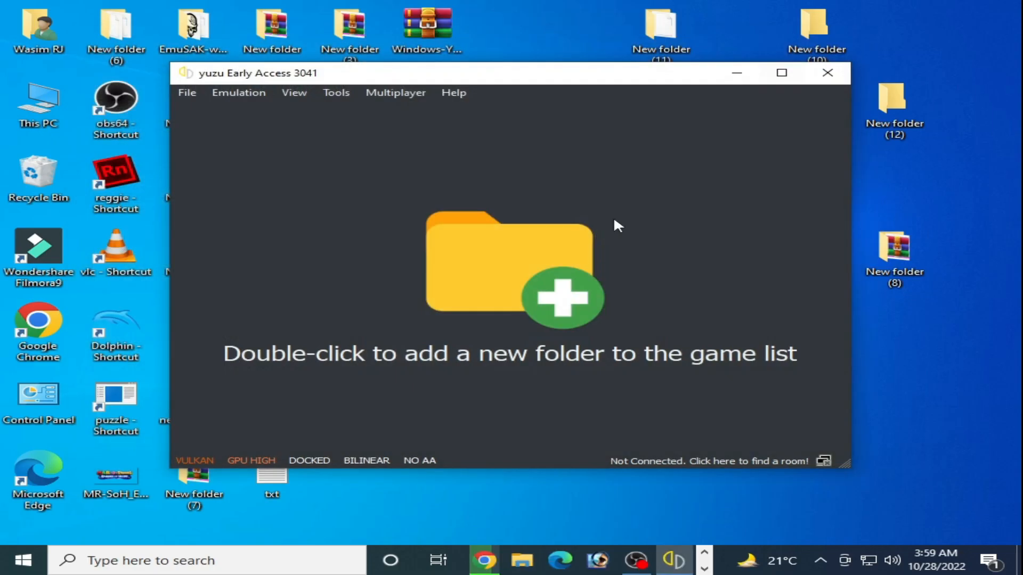
mouse_move(581, 264)
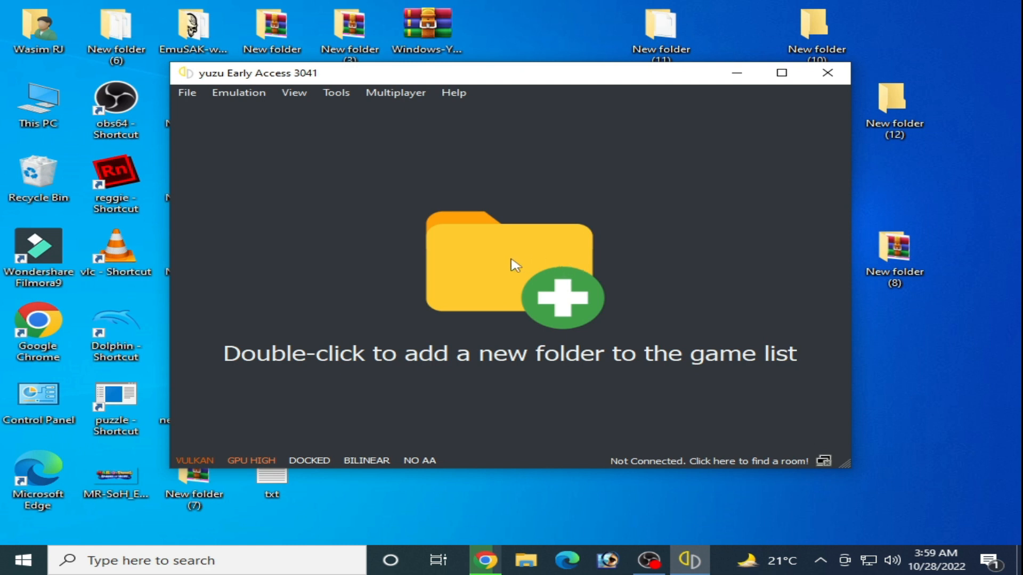
mouse_move(515, 229)
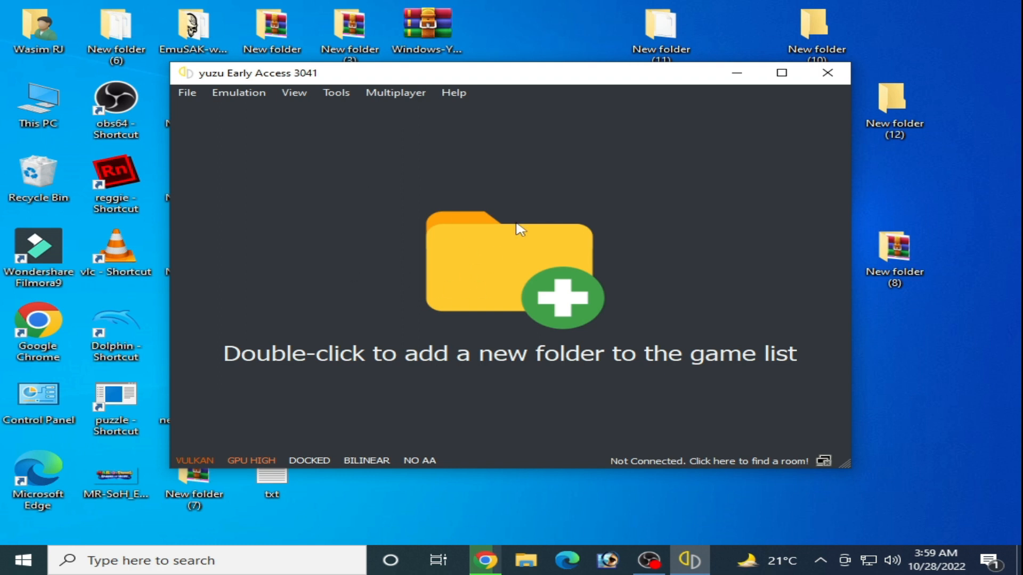
mouse_move(436, 245)
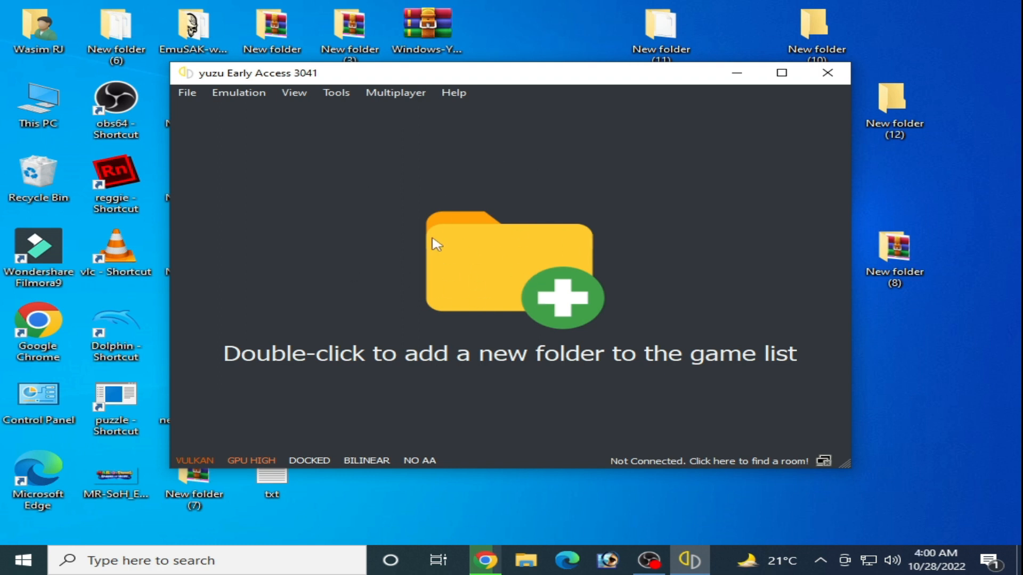
mouse_move(574, 273)
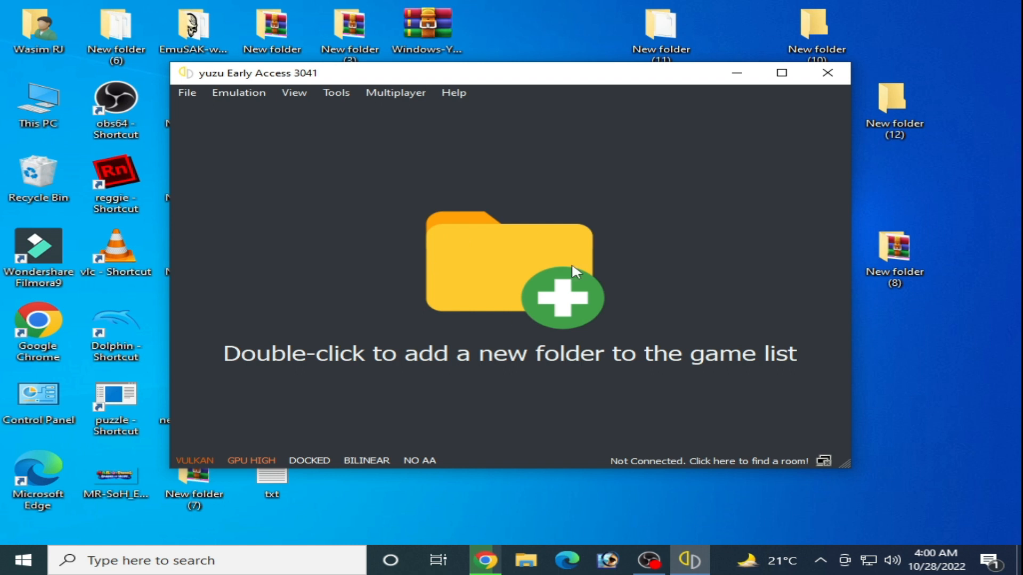
mouse_move(481, 286)
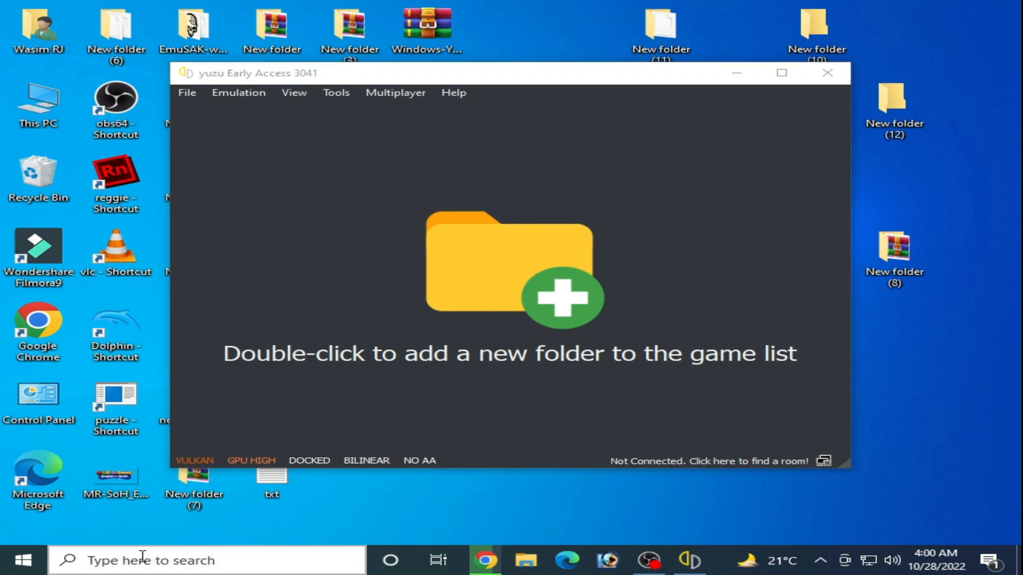
Run msconfig, confirm the Boot advanced options are all unchecked, and close System Configuration
left_click(25, 559)
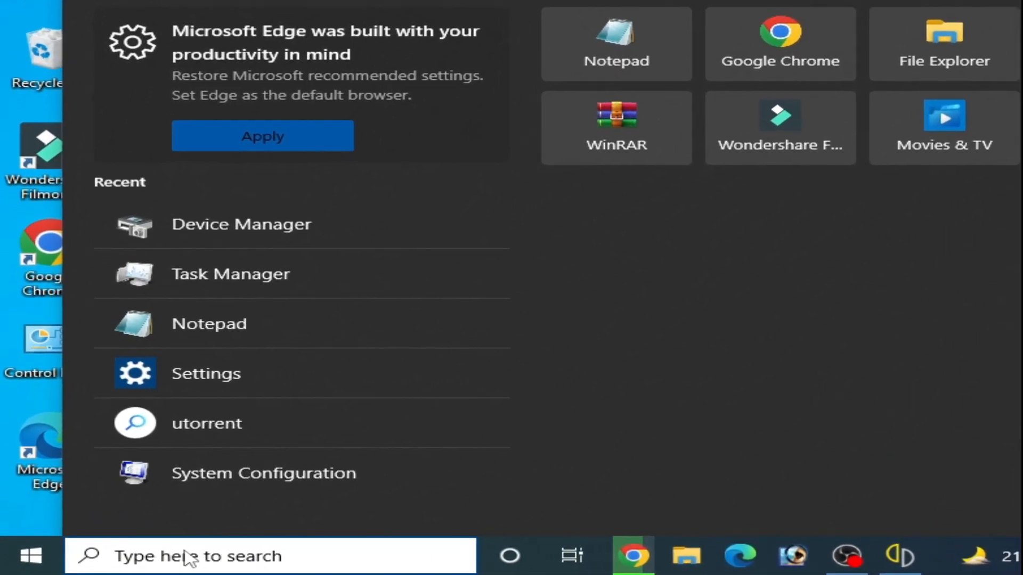
type("m")
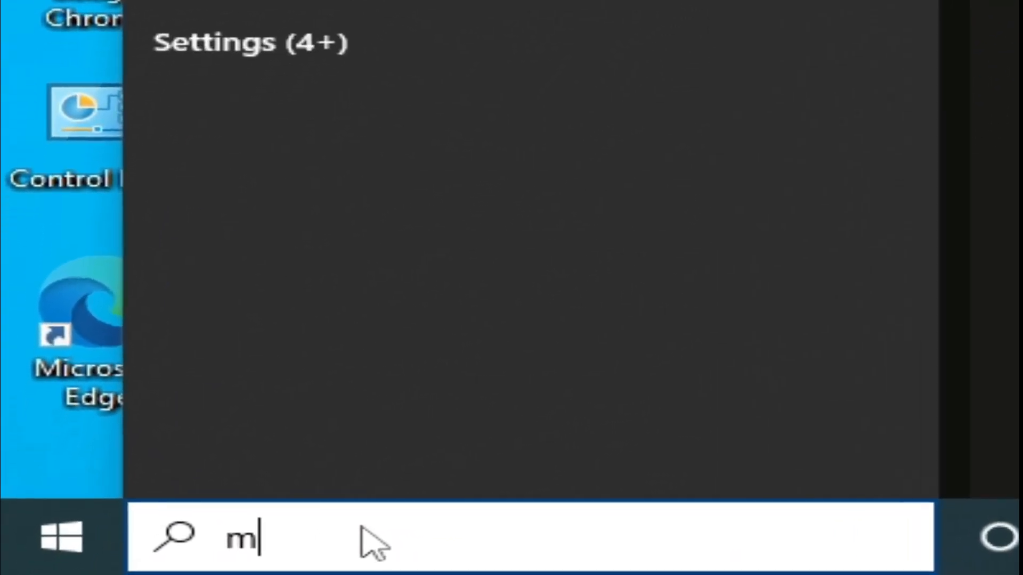
type("sconfig")
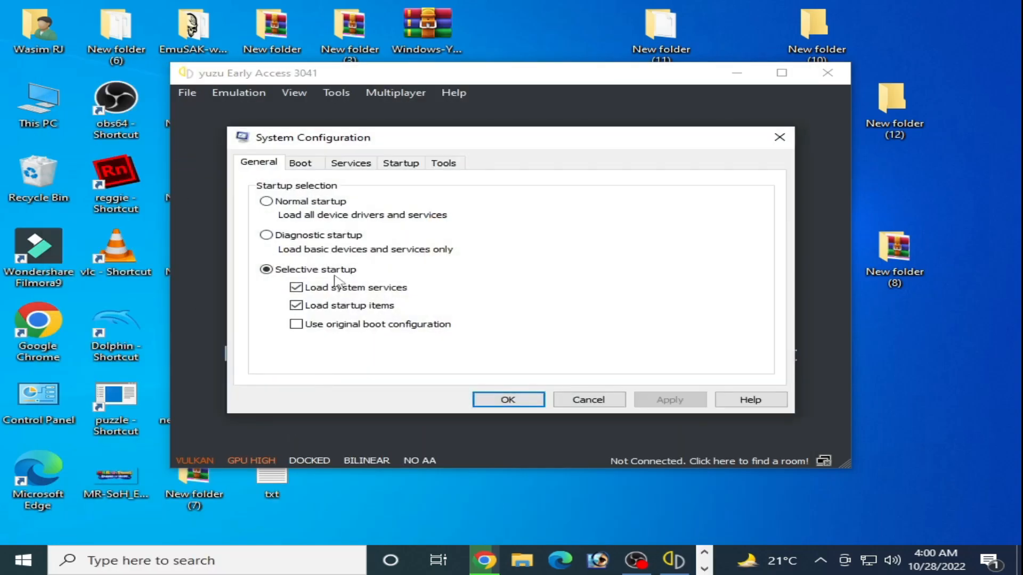
left_click(301, 162)
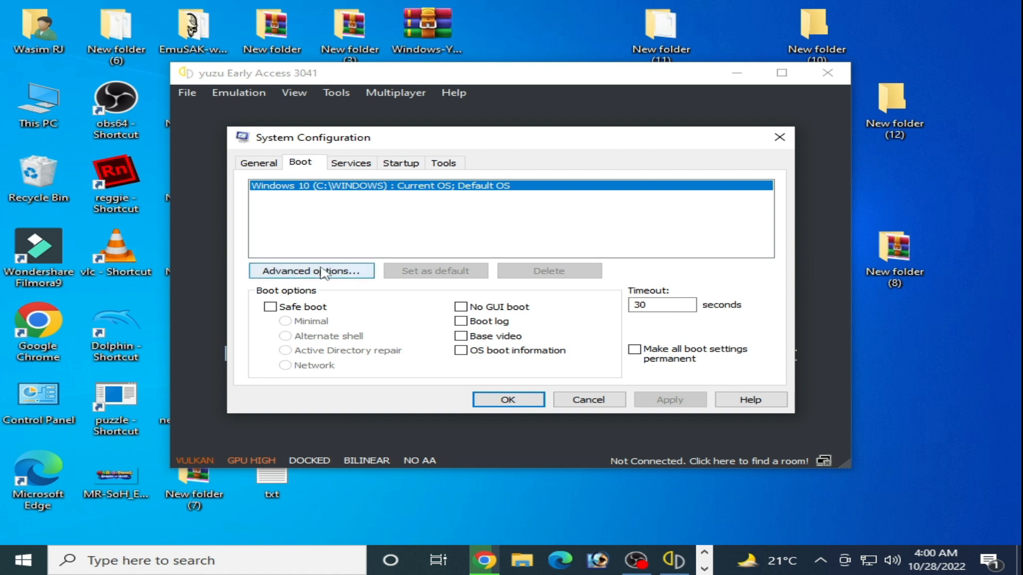
left_click(311, 270)
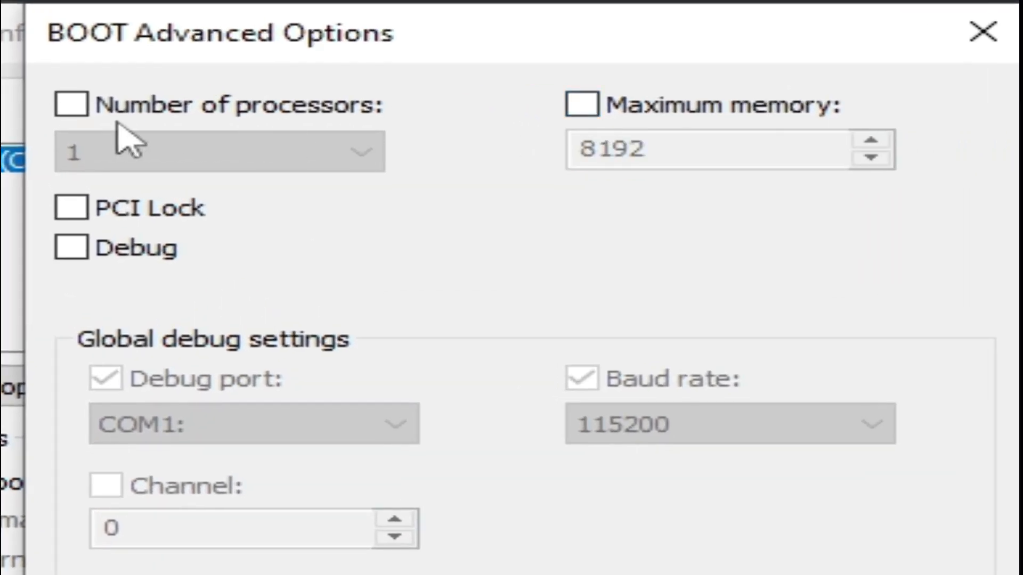
mouse_move(274, 98)
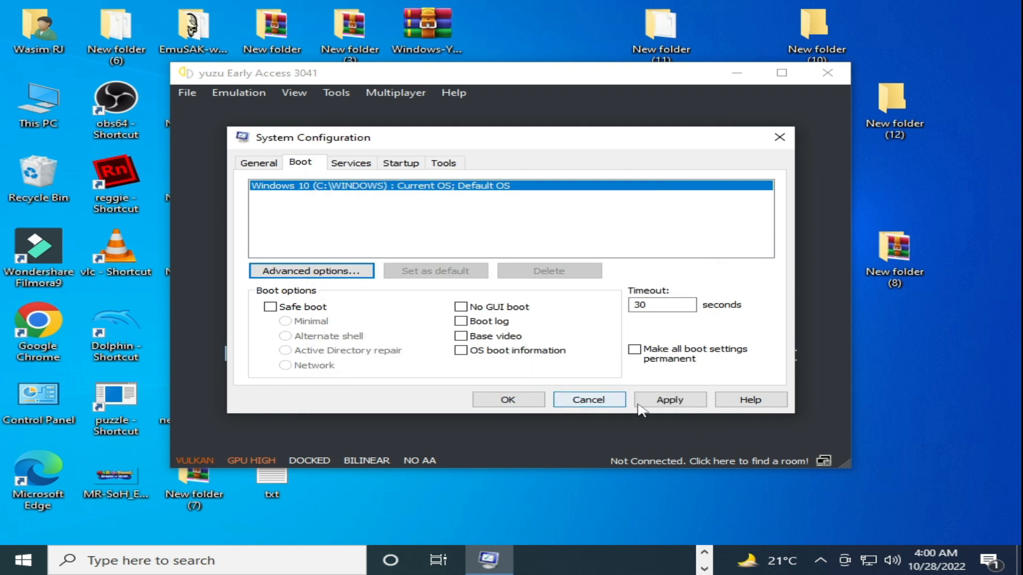
left_click(669, 399)
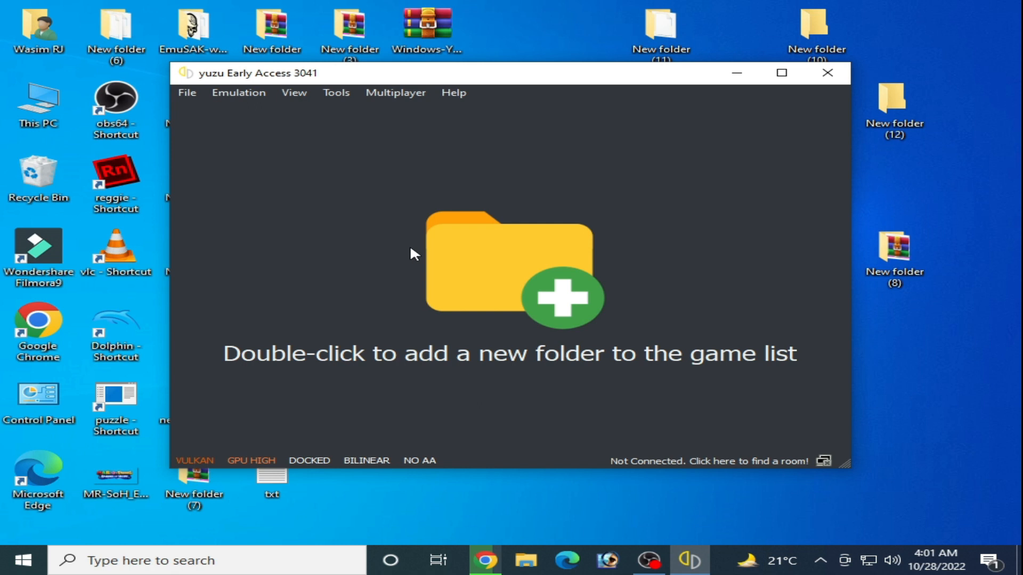
mouse_move(658, 335)
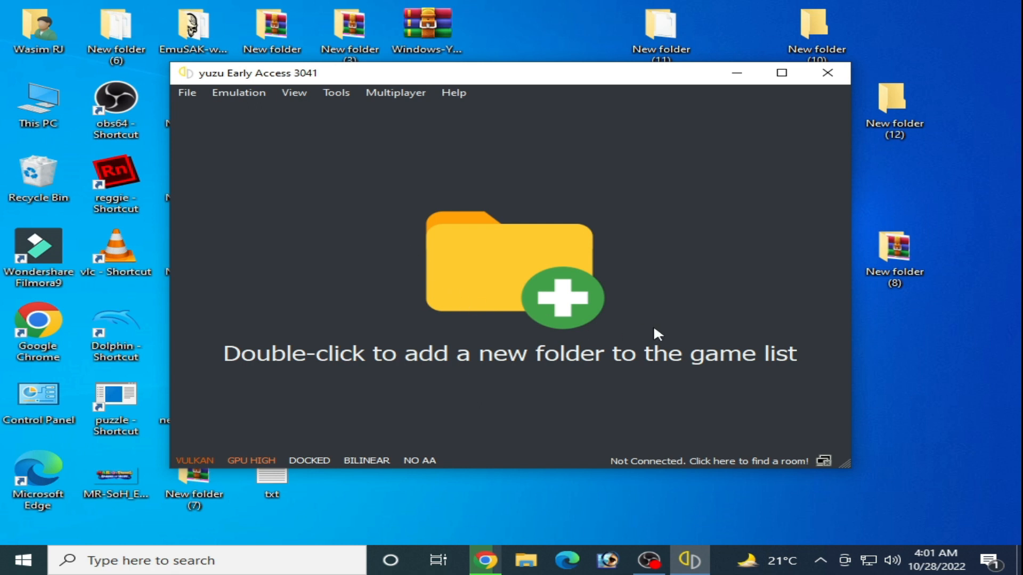
mouse_move(756, 314)
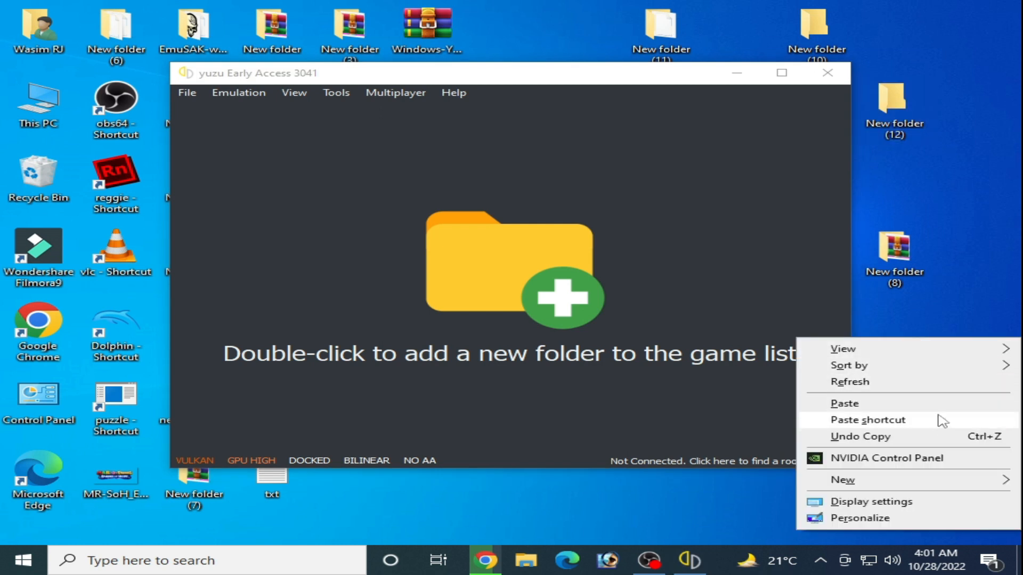
mouse_move(872, 502)
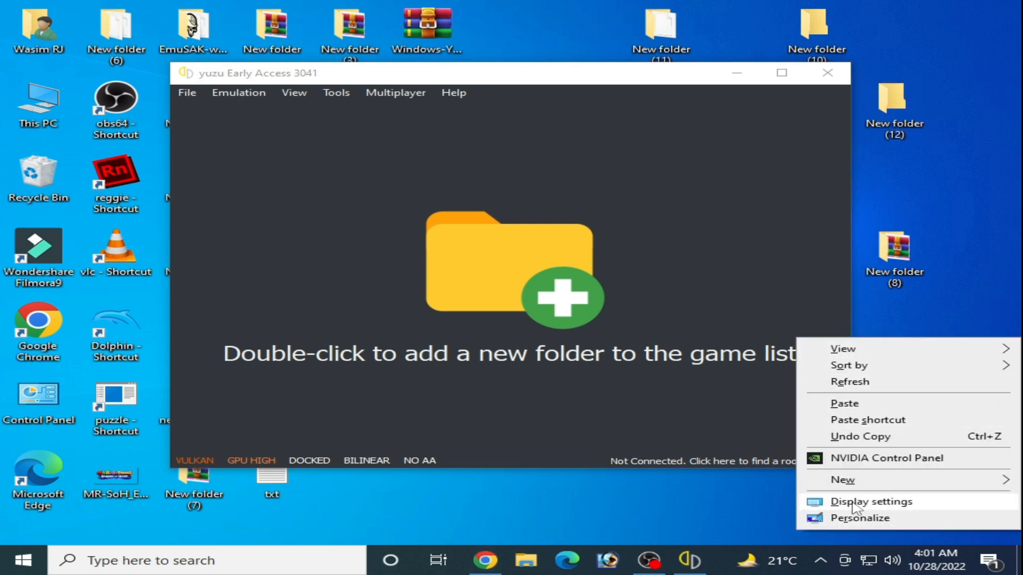
Reach Graphics settings from Display settings and remove the Ryujinx preference entry
left_click(870, 502)
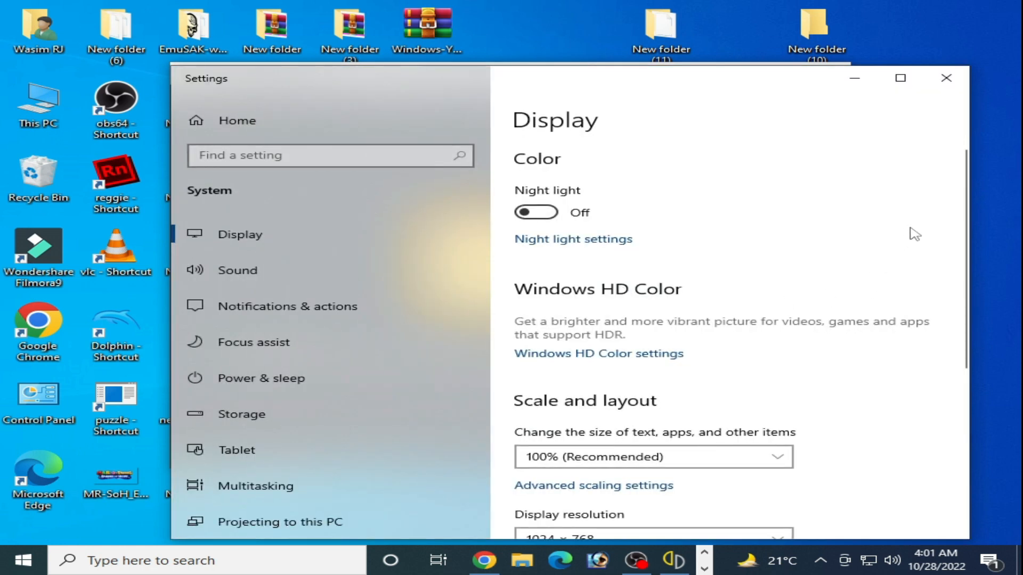
scroll("down", 3)
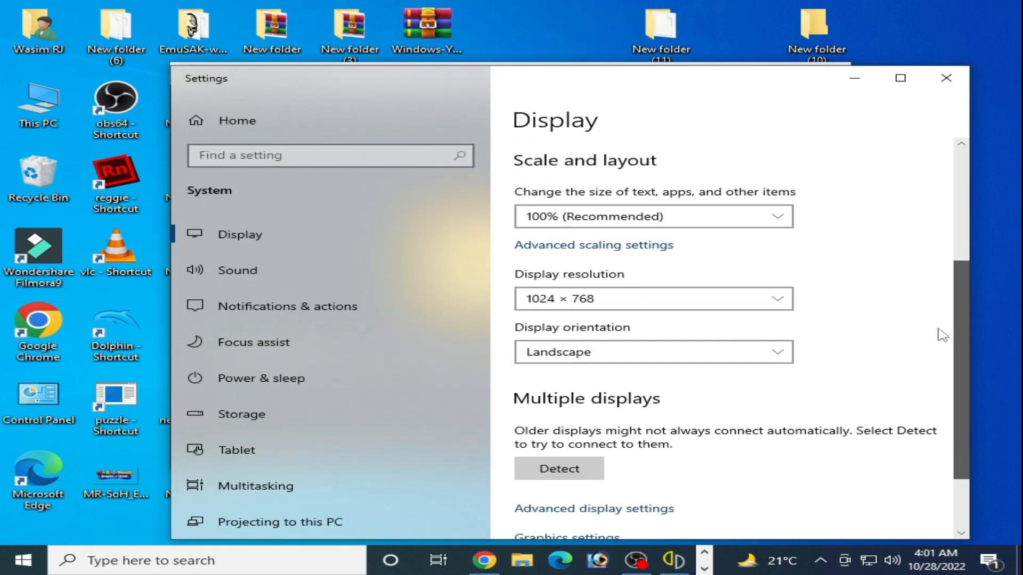
scroll("down", 3)
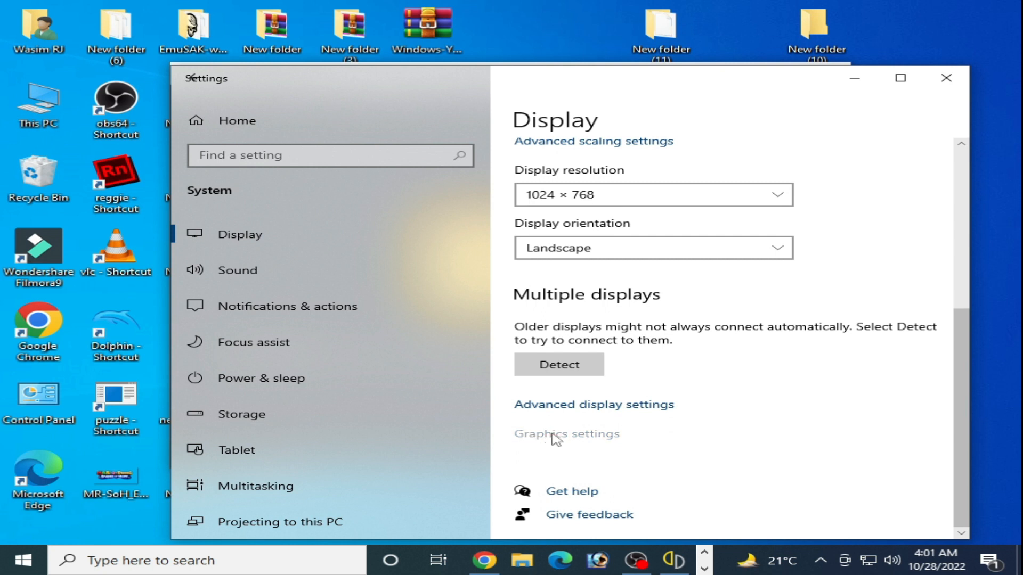
left_click(566, 433)
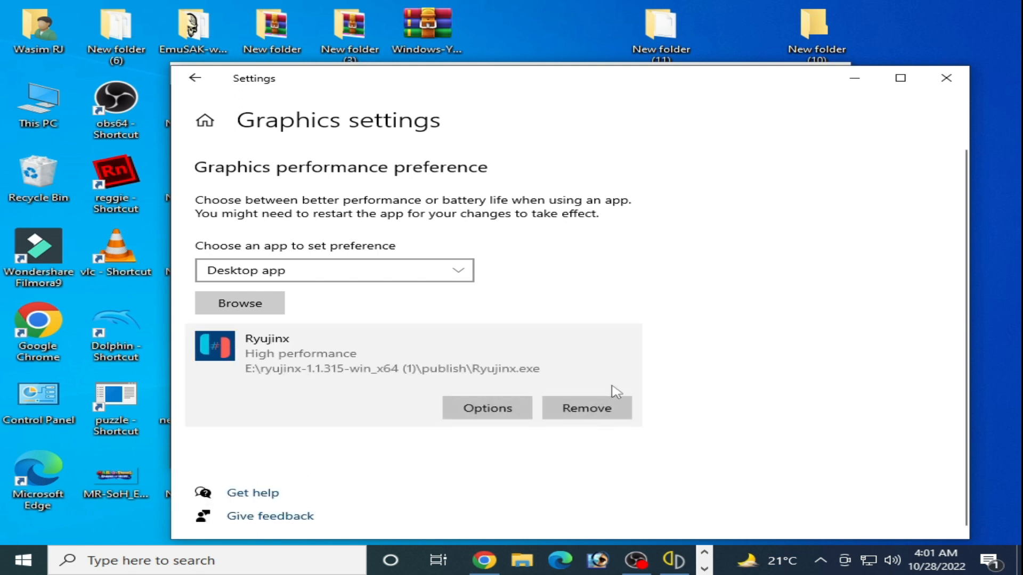
left_click(585, 408)
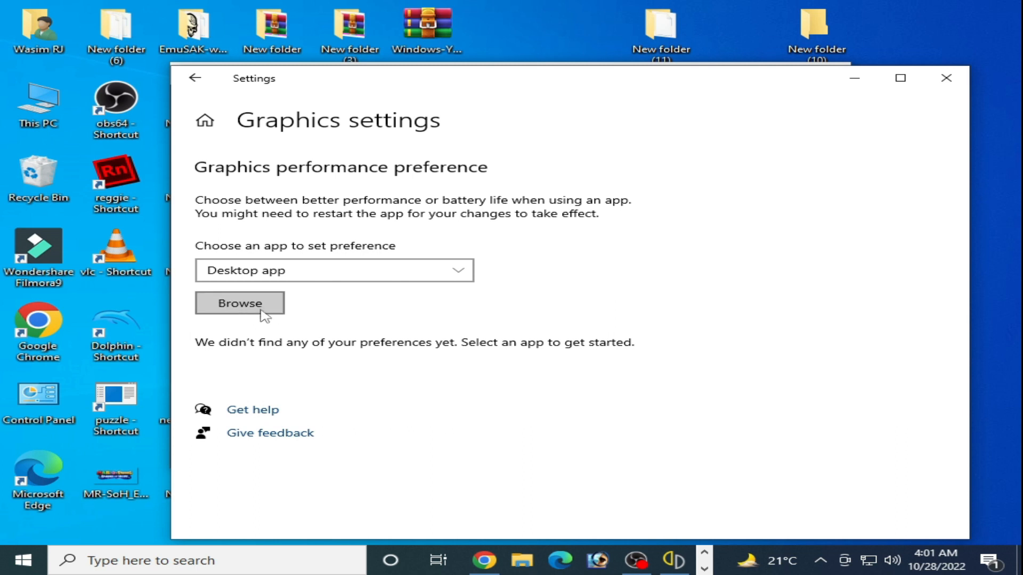
Add yuzu.exe from Downloads > Windows-Yuzu-EA-3041 to the graphics preference list
left_click(240, 302)
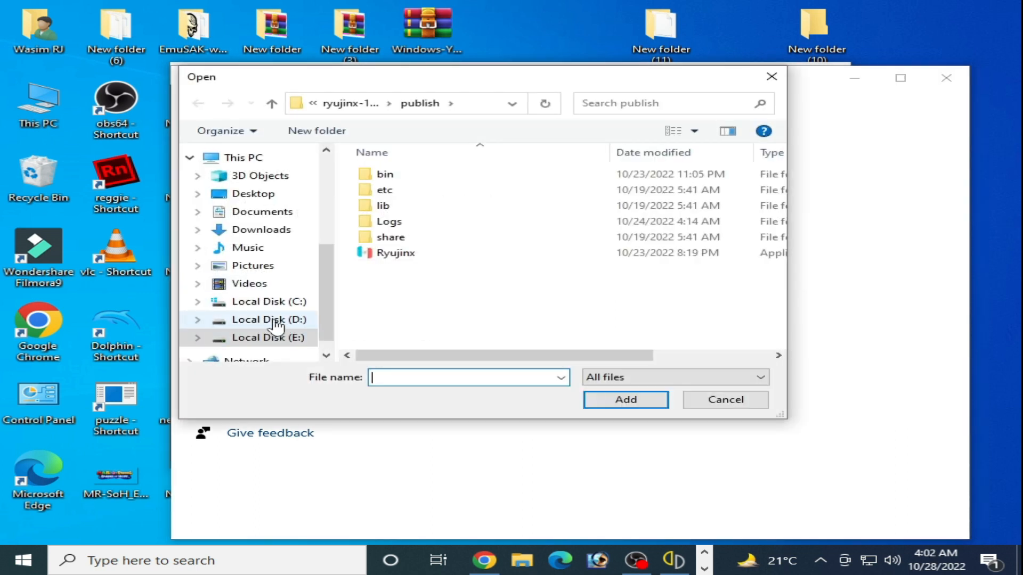
mouse_move(268, 320)
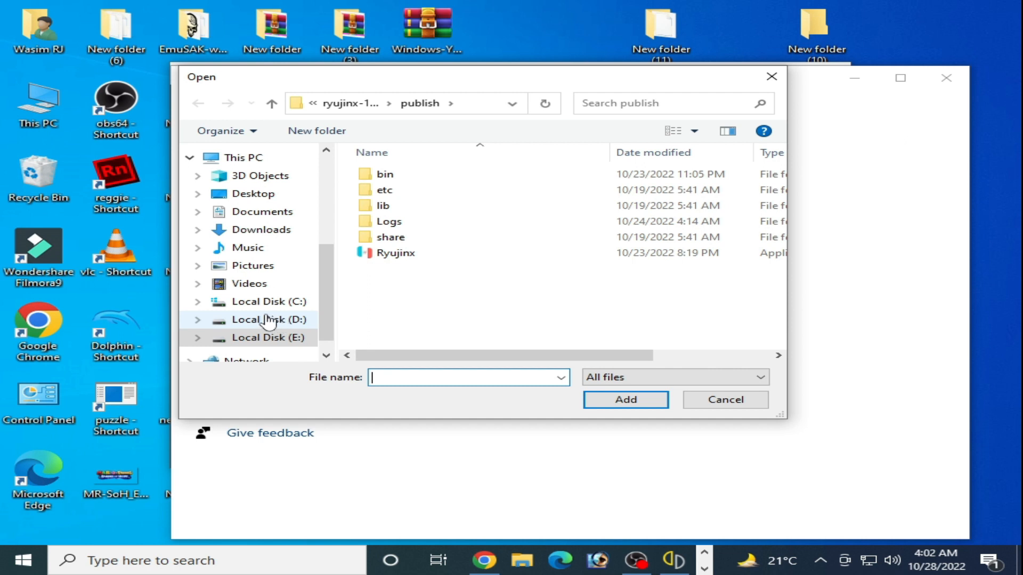
left_click(260, 230)
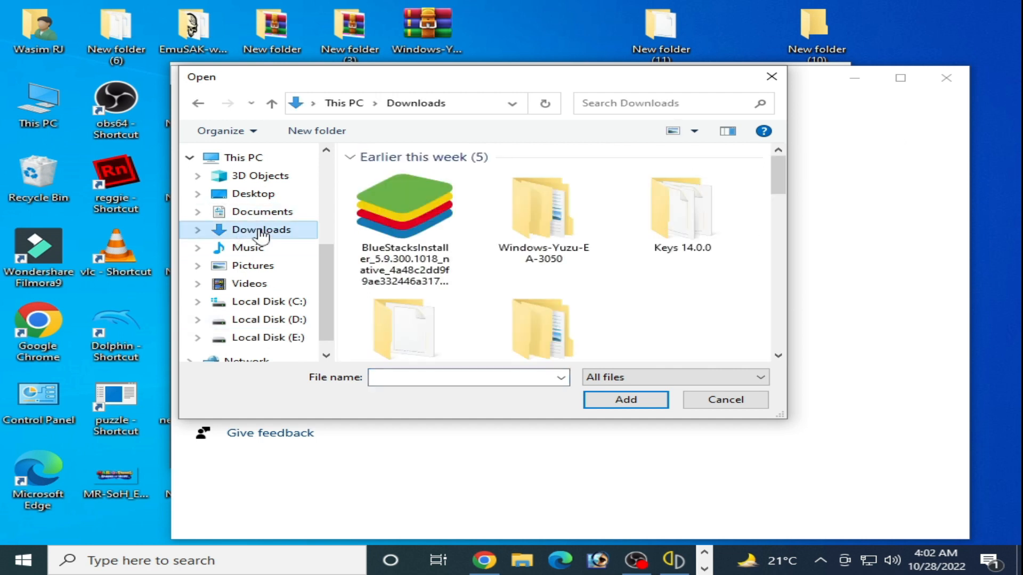
scroll("down", 3)
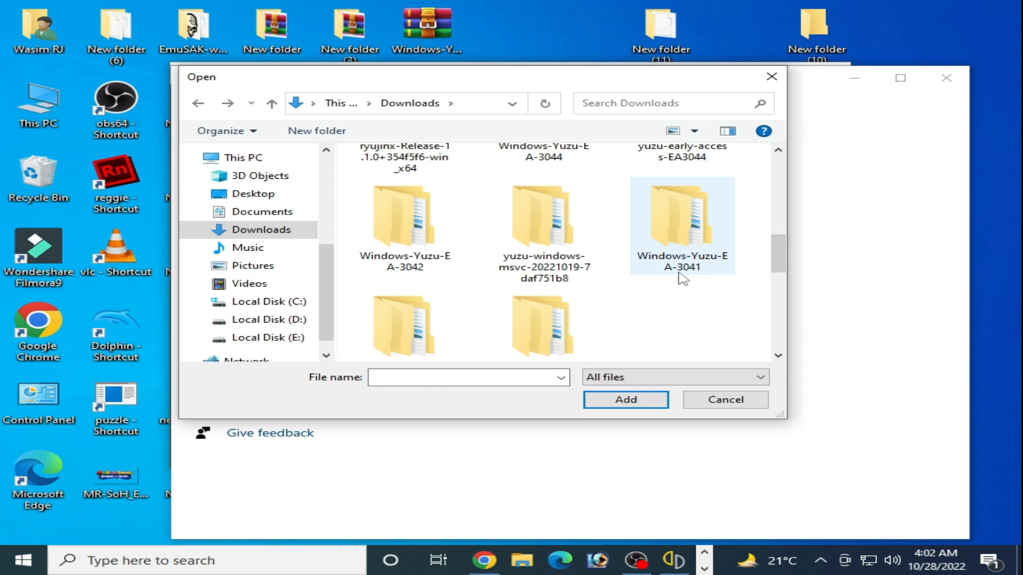
double_click(681, 225)
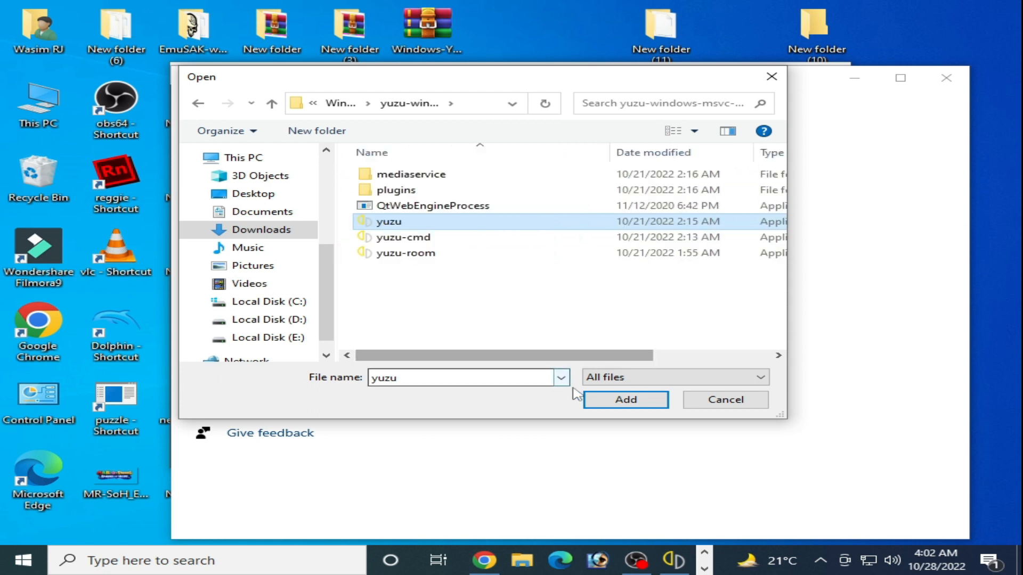
left_click(624, 399)
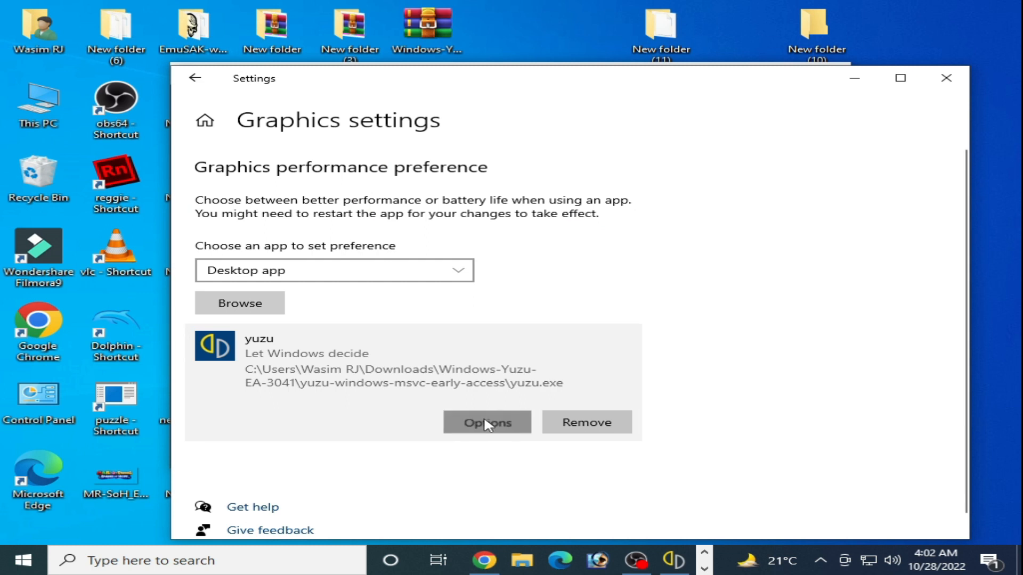
Set yuzu.exe's graphics preference to High performance and save it
left_click(487, 421)
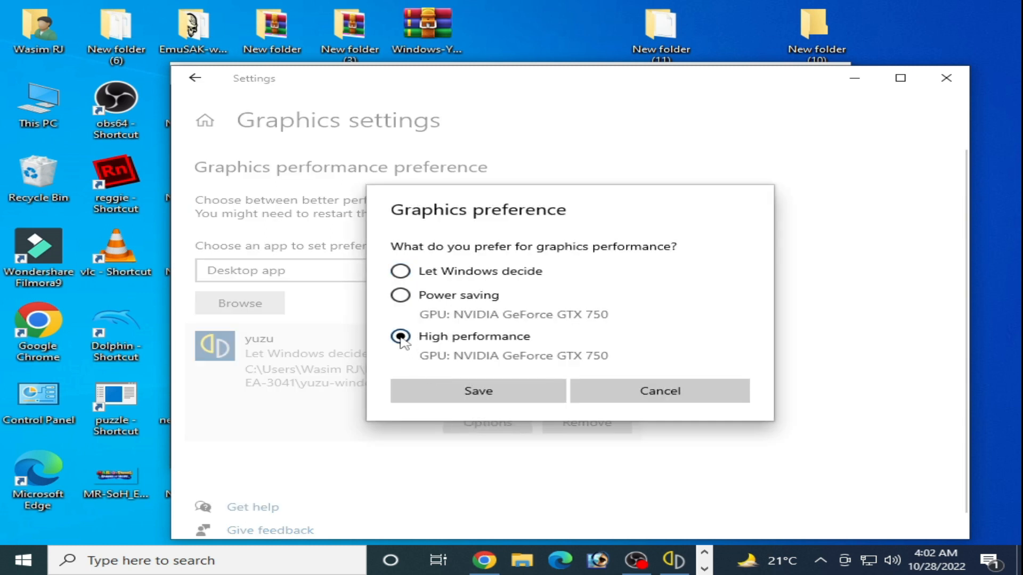
left_click(477, 391)
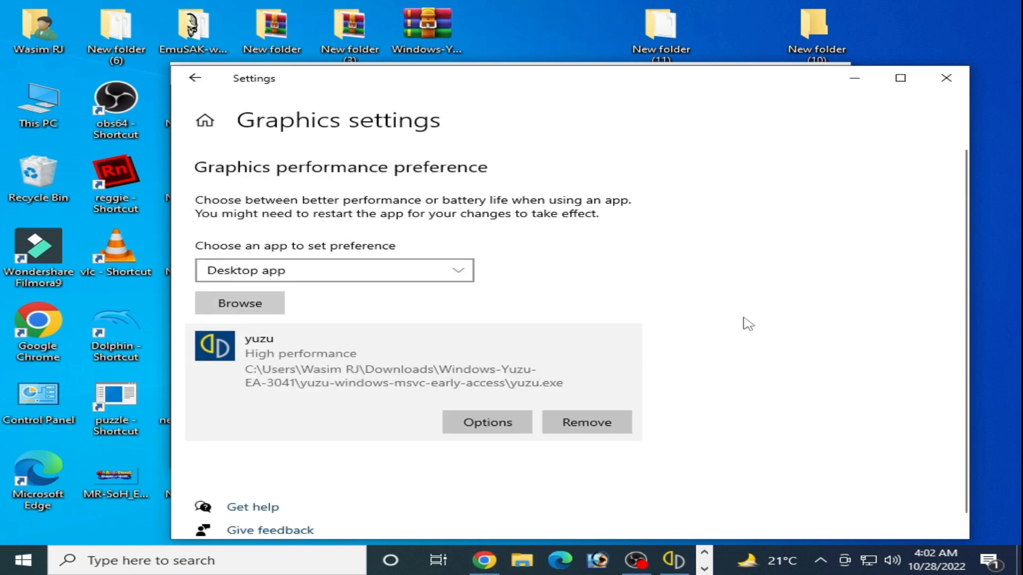